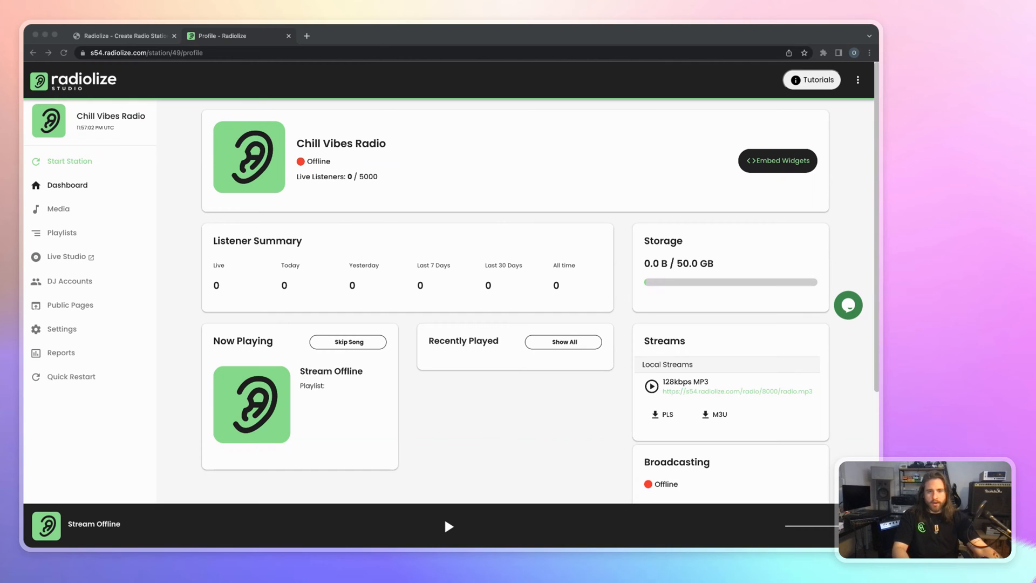
mouse_move(258, 110)
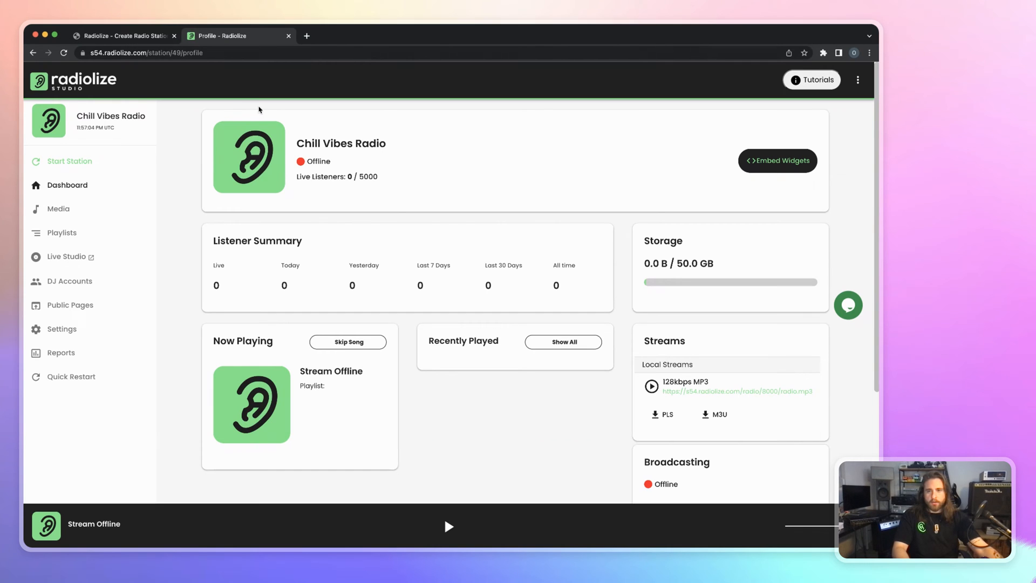
- Check the Radiolize website tab, then start broadcasting Chill Vibes Radio and confirm
click(124, 36)
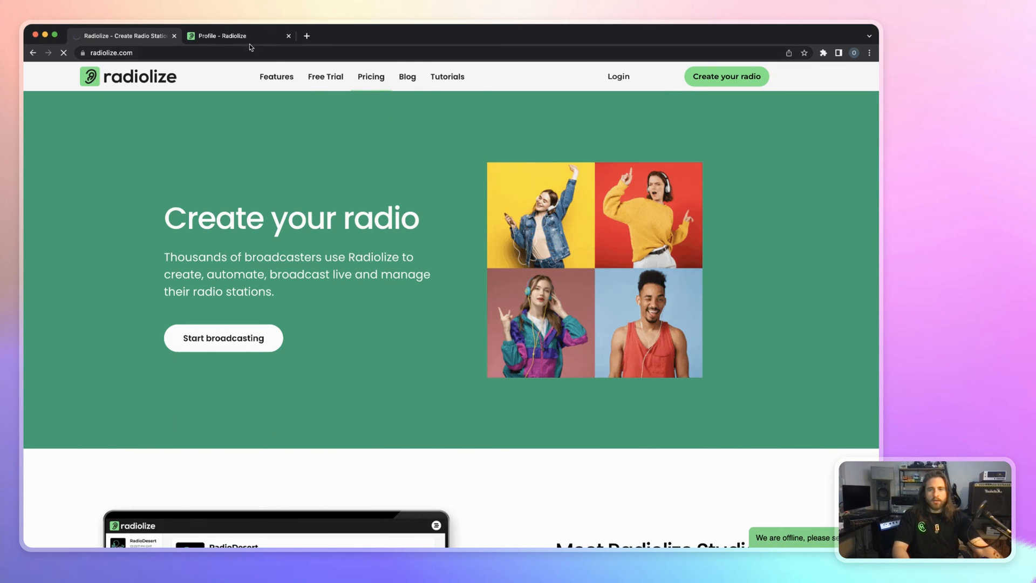
click(238, 35)
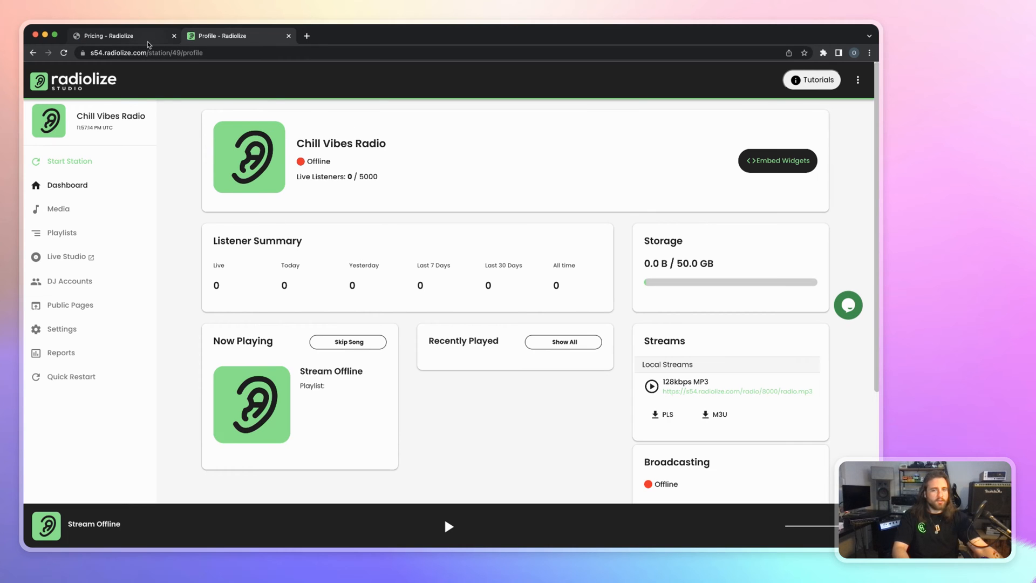
click(112, 36)
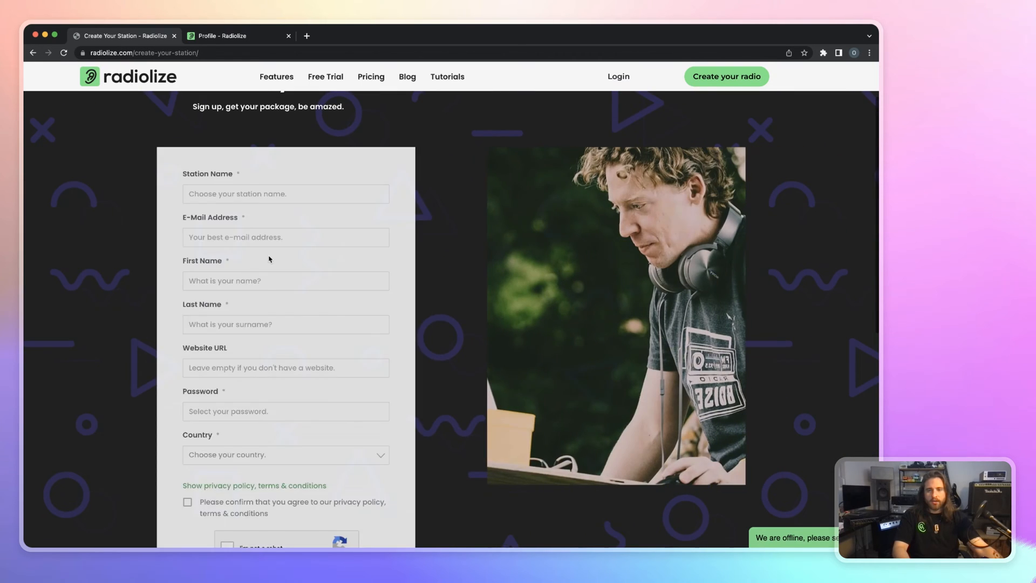
click(238, 35)
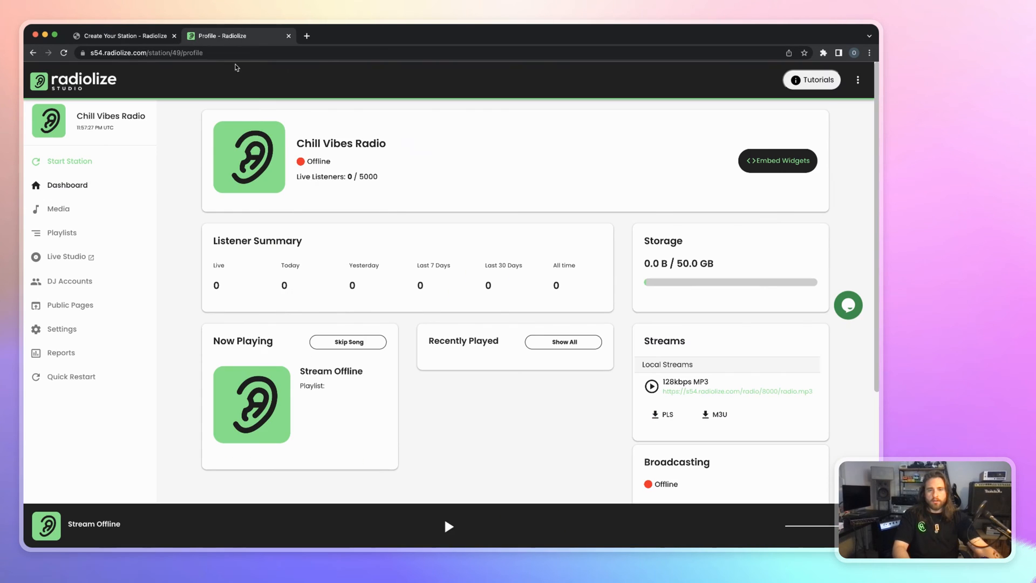
mouse_move(241, 202)
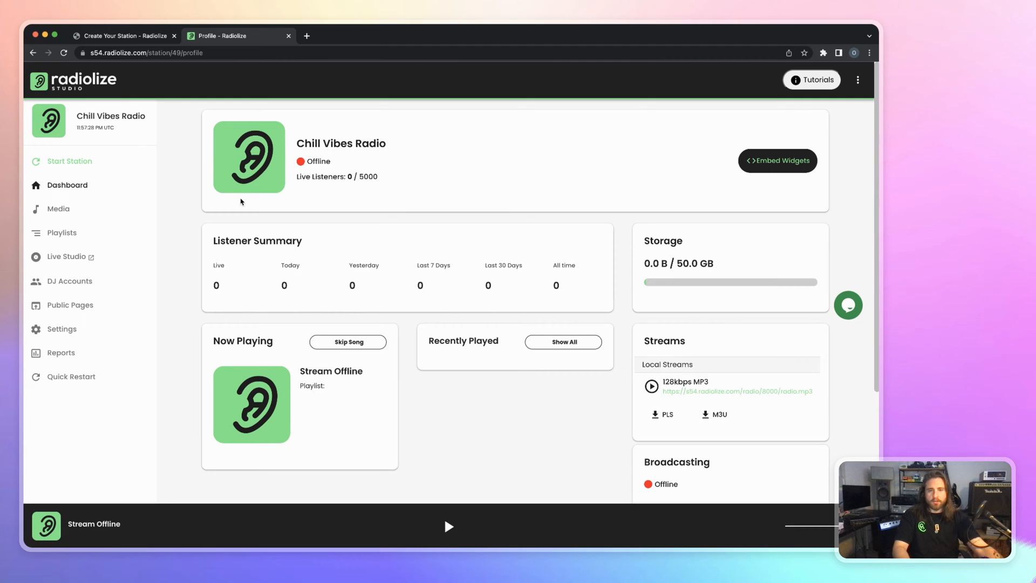
mouse_move(179, 194)
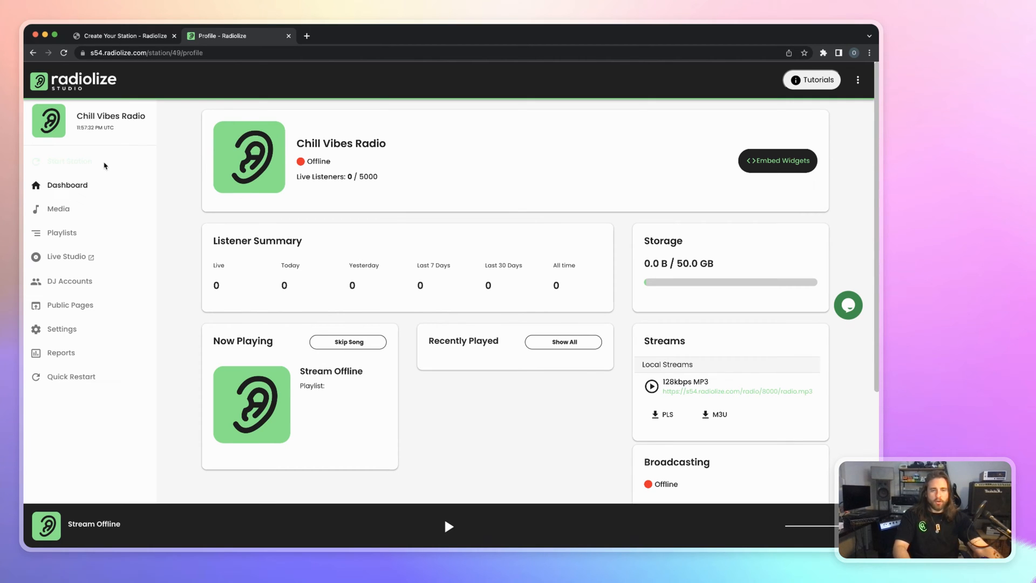
click(68, 161)
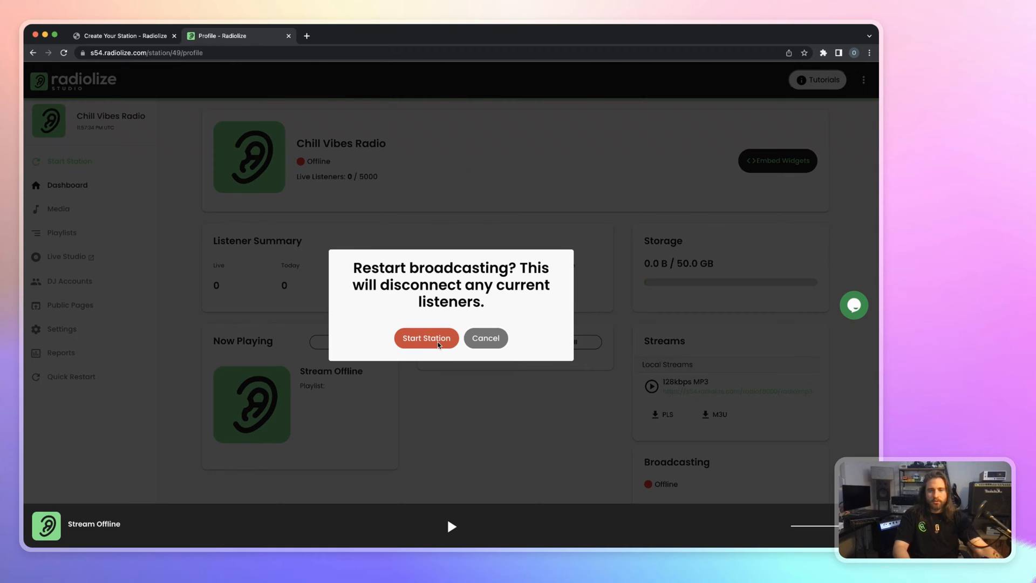
click(426, 338)
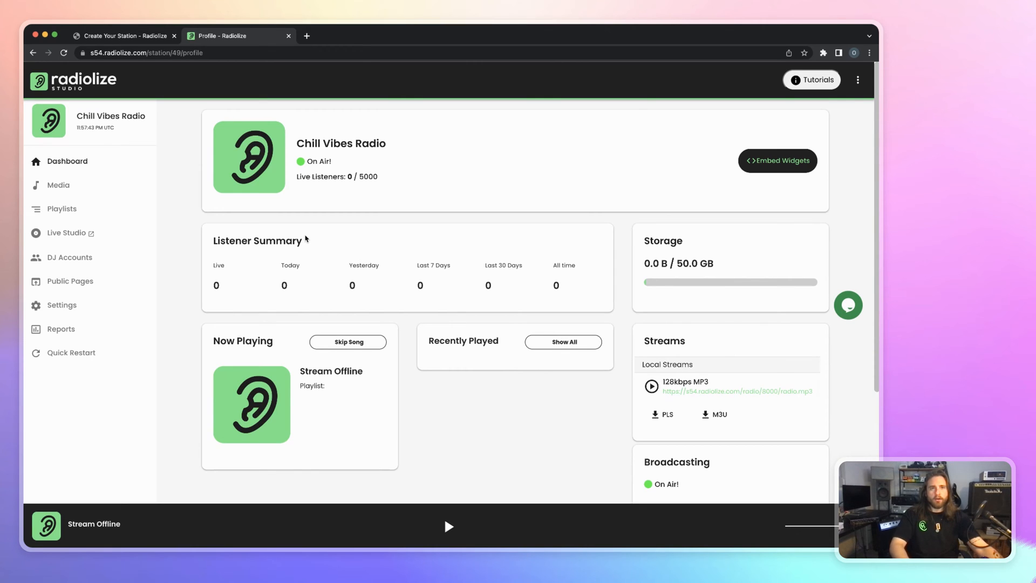
mouse_move(310, 238)
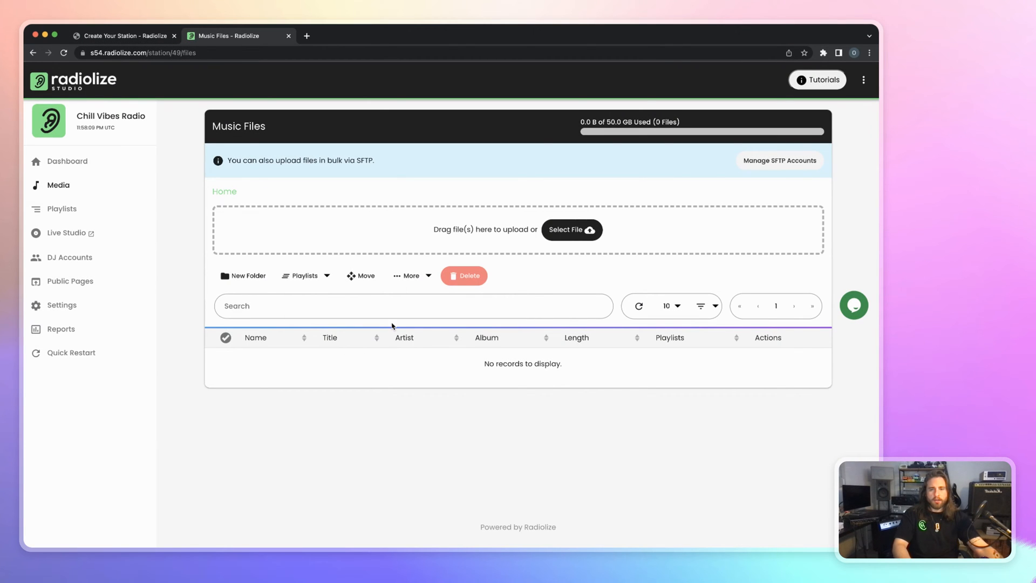
- Create a '90 bpm' media folder and open it
click(244, 276)
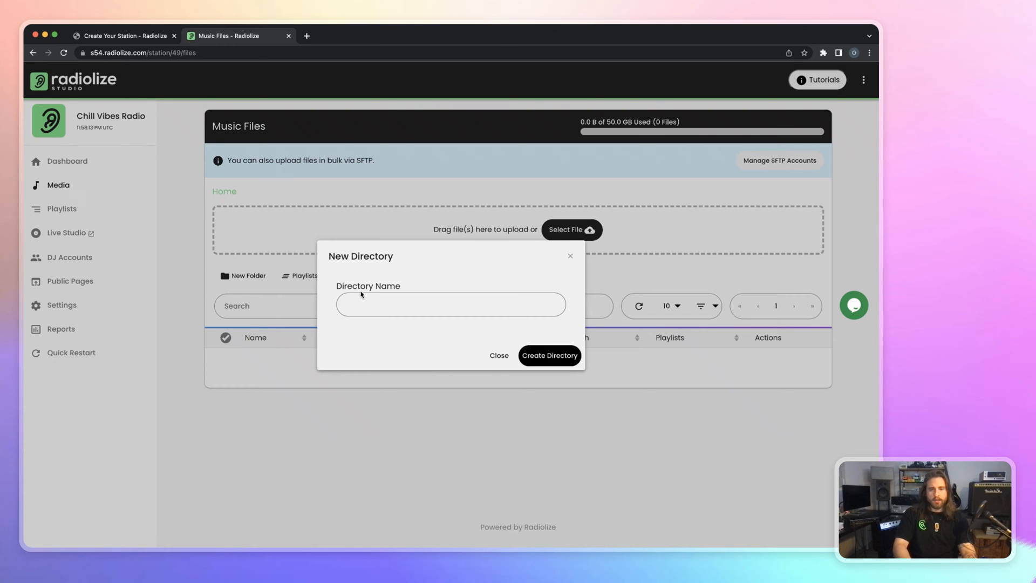
text(90 bpm)
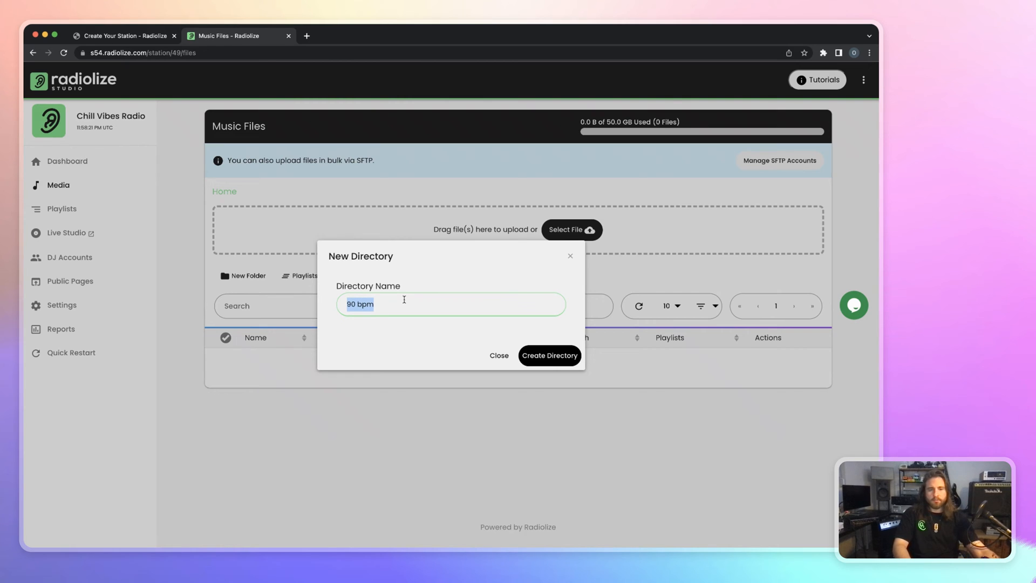
click(550, 356)
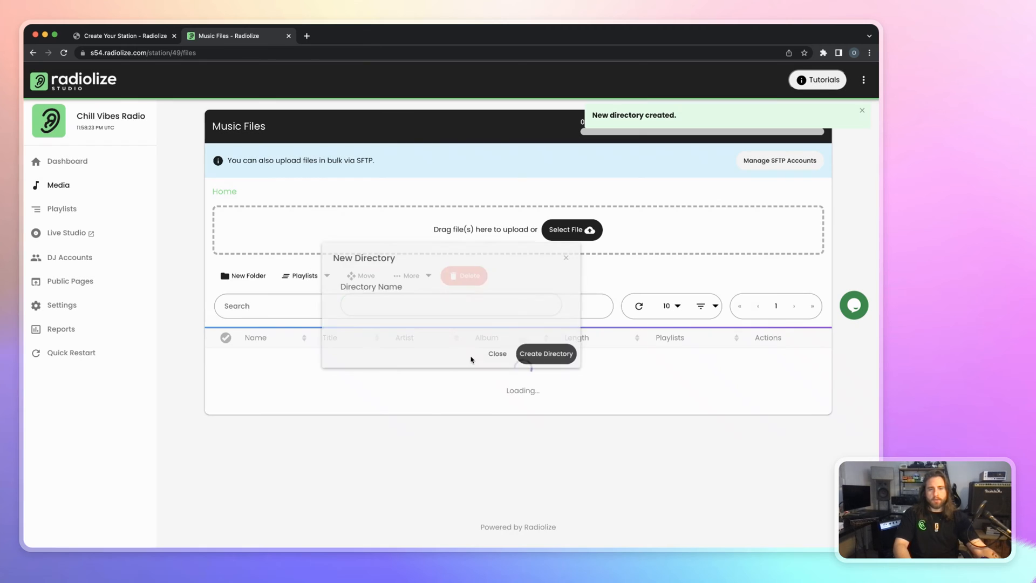
click(546, 353)
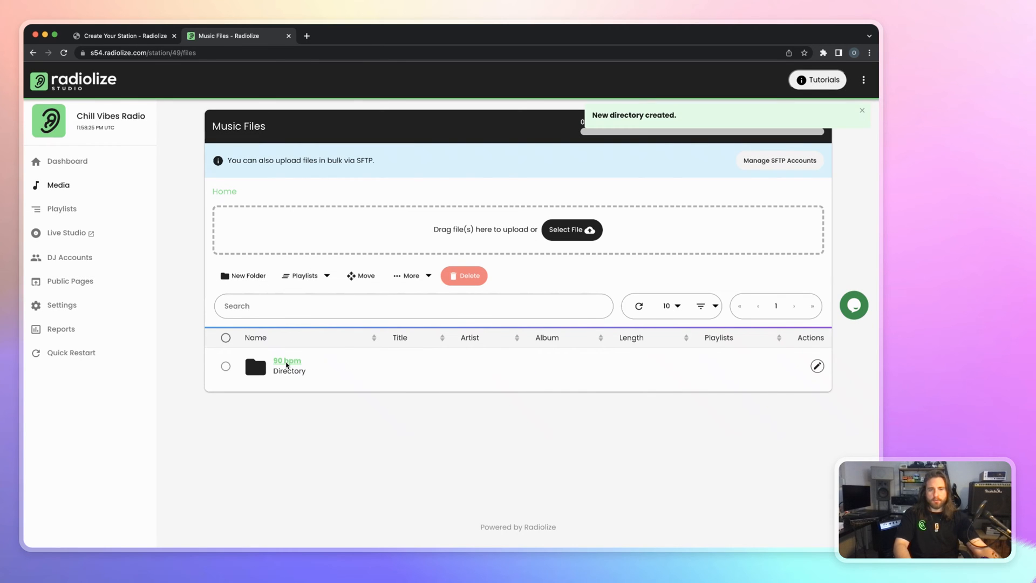
click(287, 361)
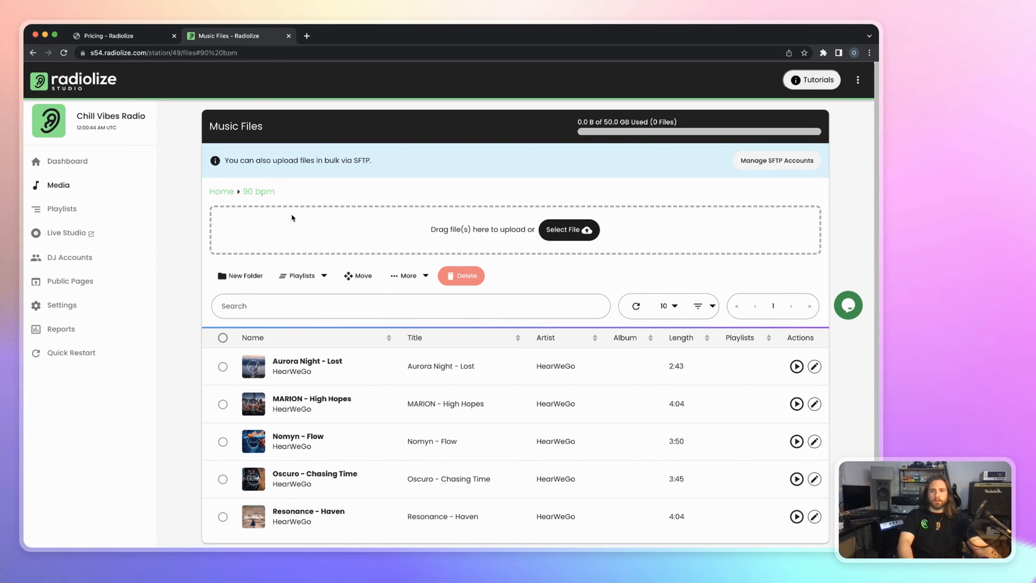
- Create a 'Night Time Tracks' folder in the top-level music files and open it
click(222, 192)
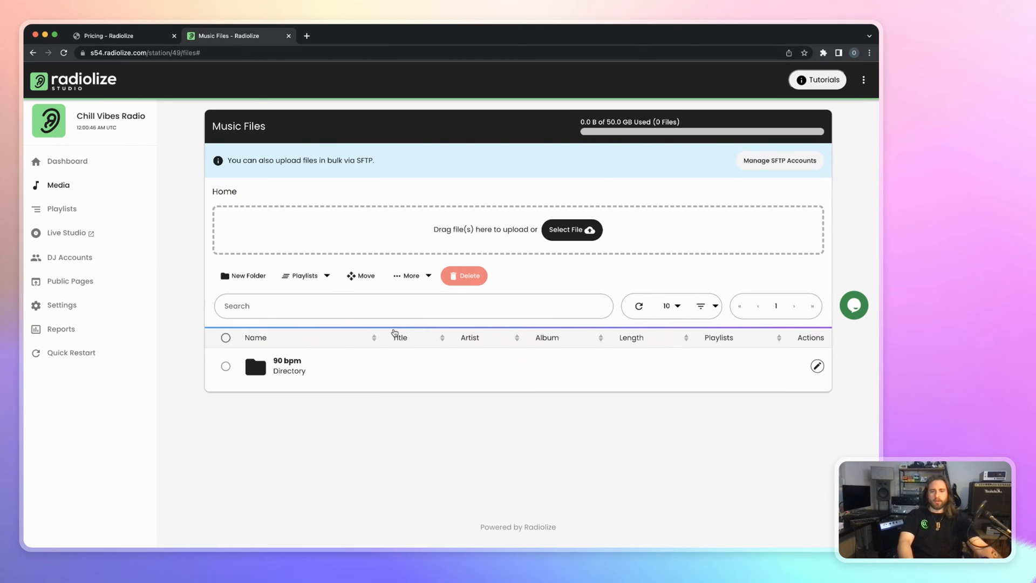
click(247, 276)
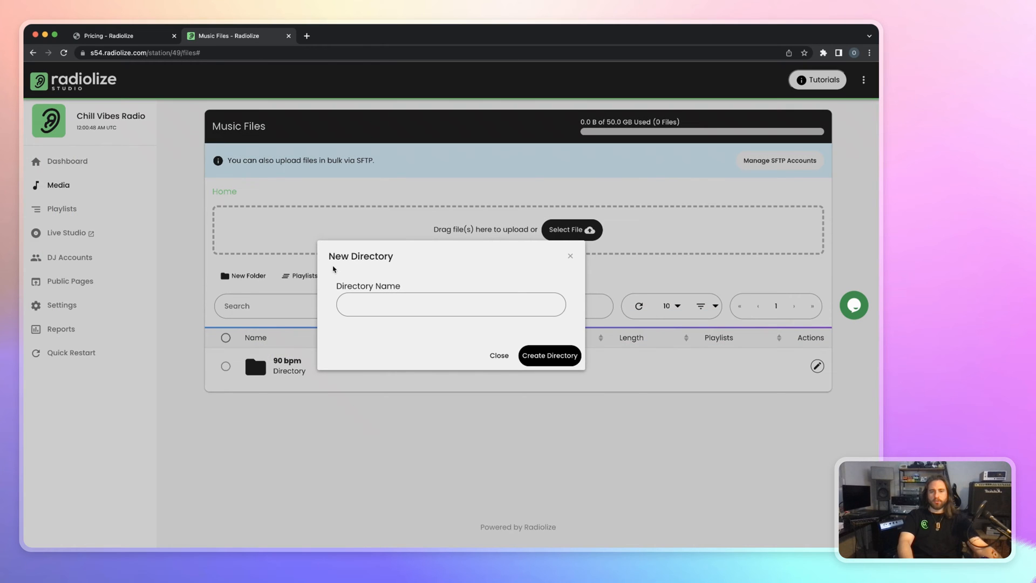
text(100 bpm)
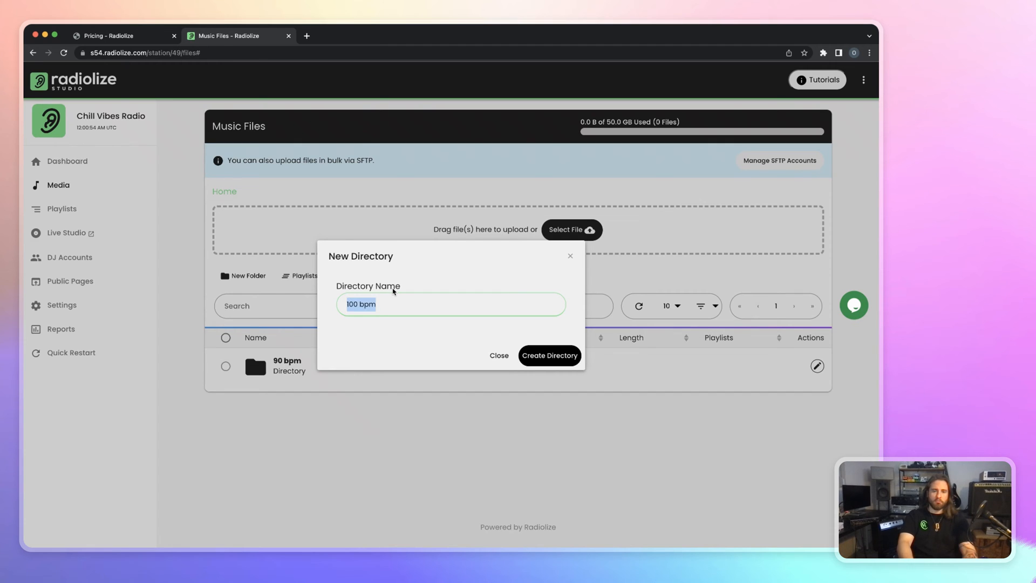
text(Night Time)
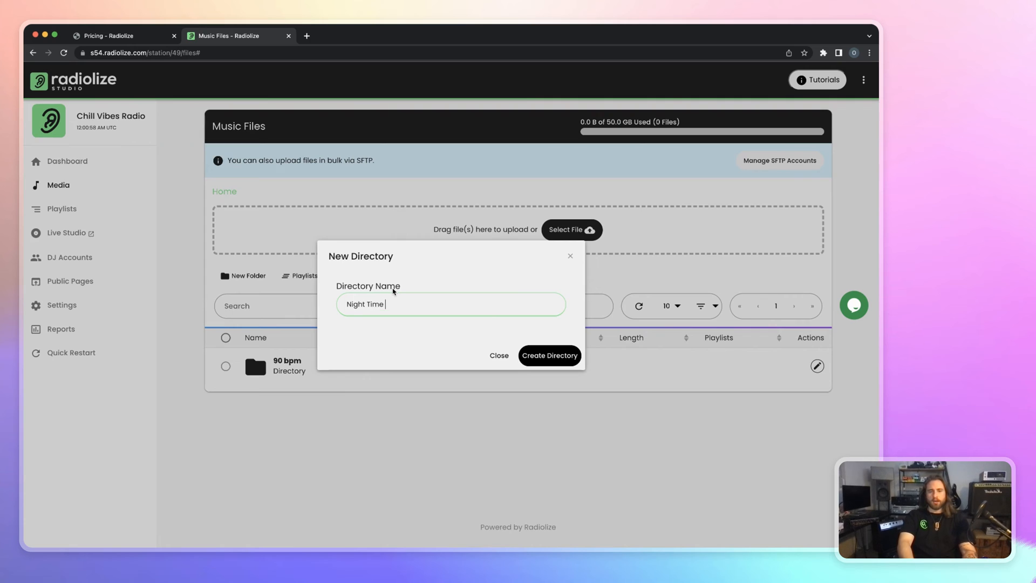
text(Tracks)
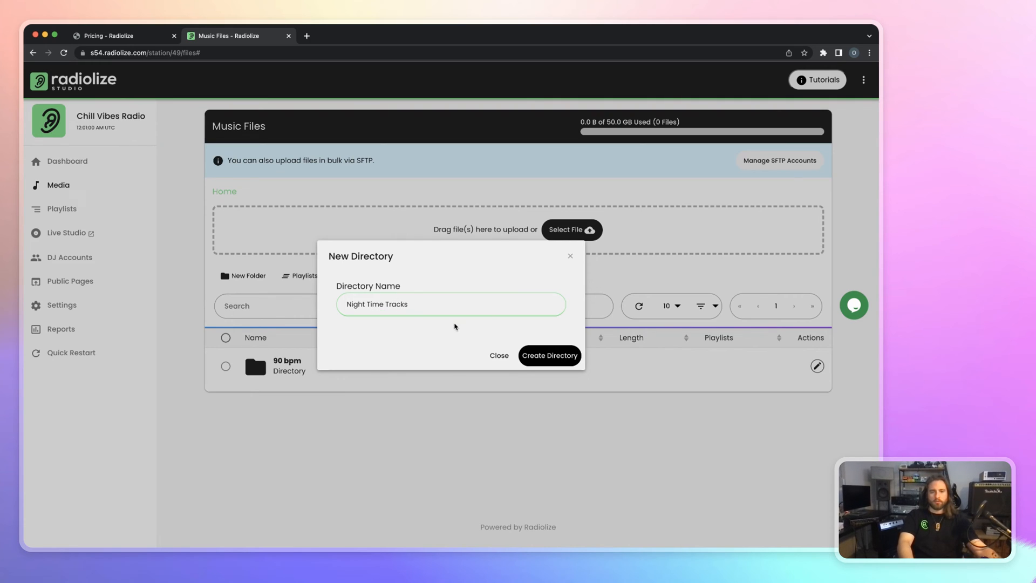
click(550, 356)
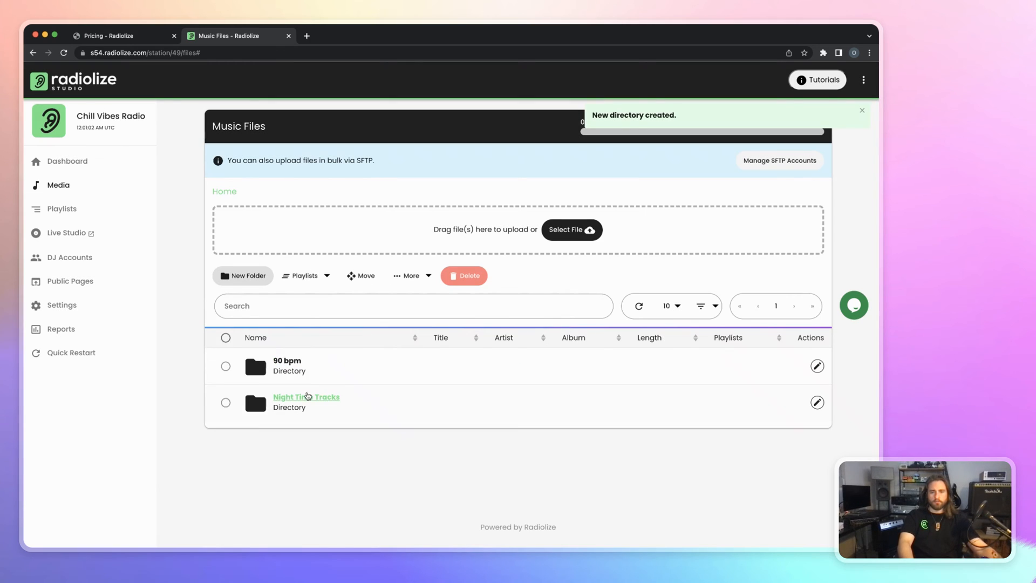
click(306, 396)
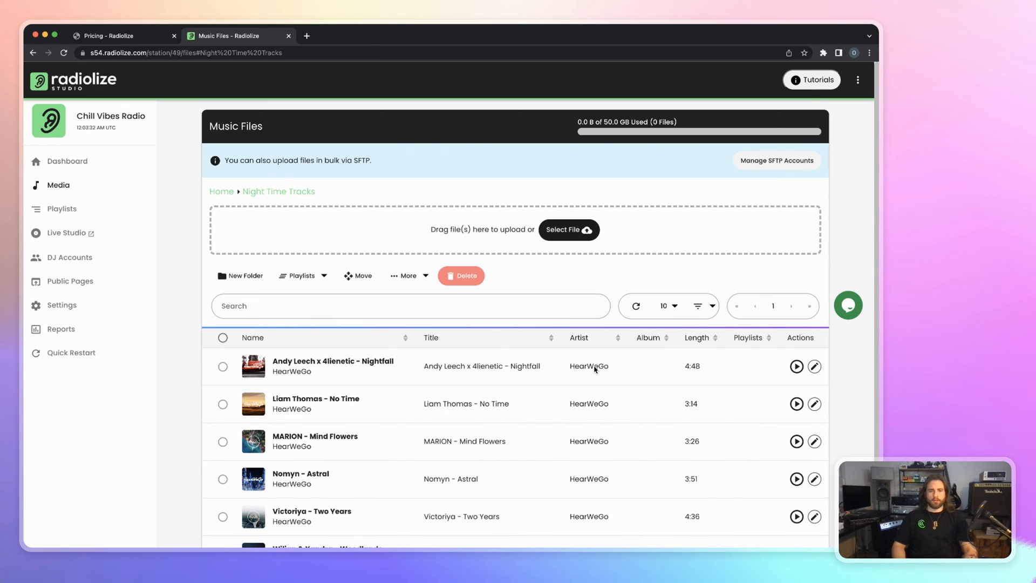
mouse_move(86, 211)
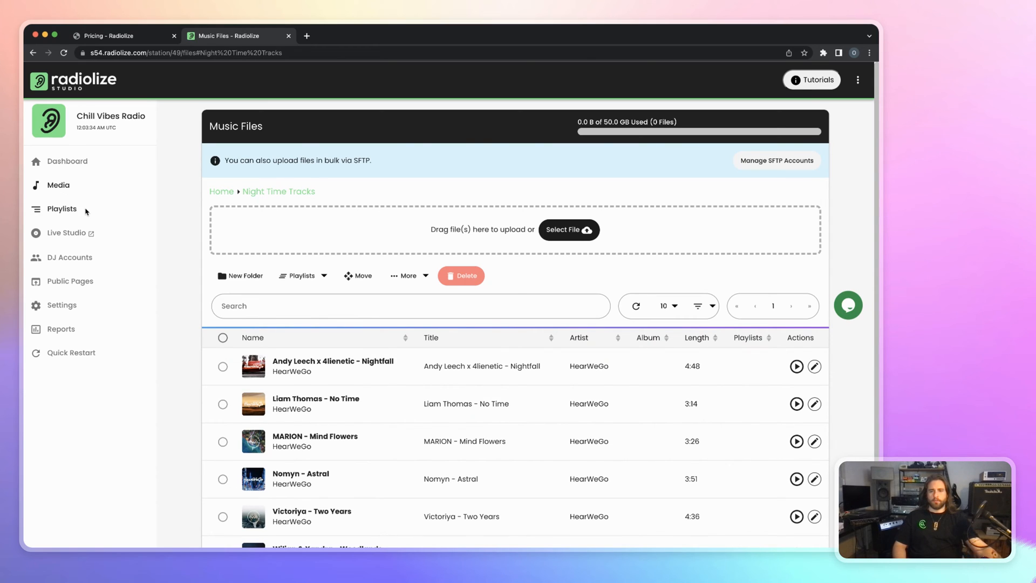
- Review the default playlist's settings, then return to the media library
click(221, 191)
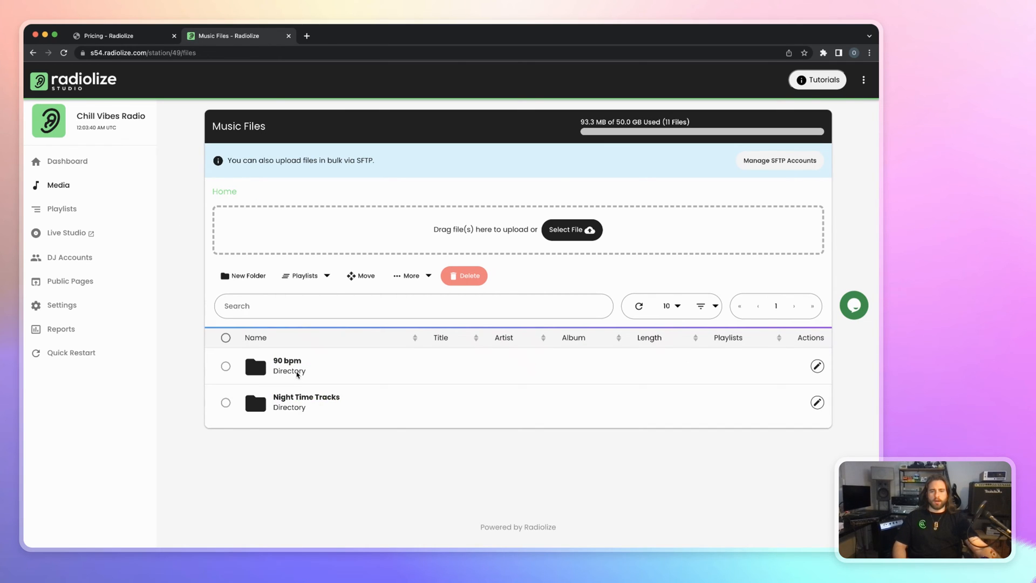
mouse_move(62, 209)
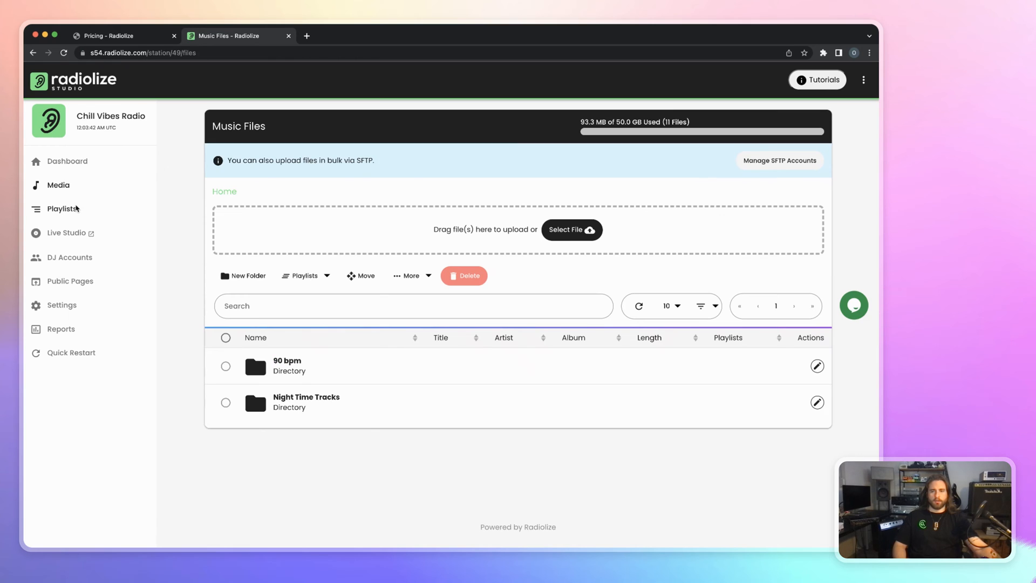
click(61, 209)
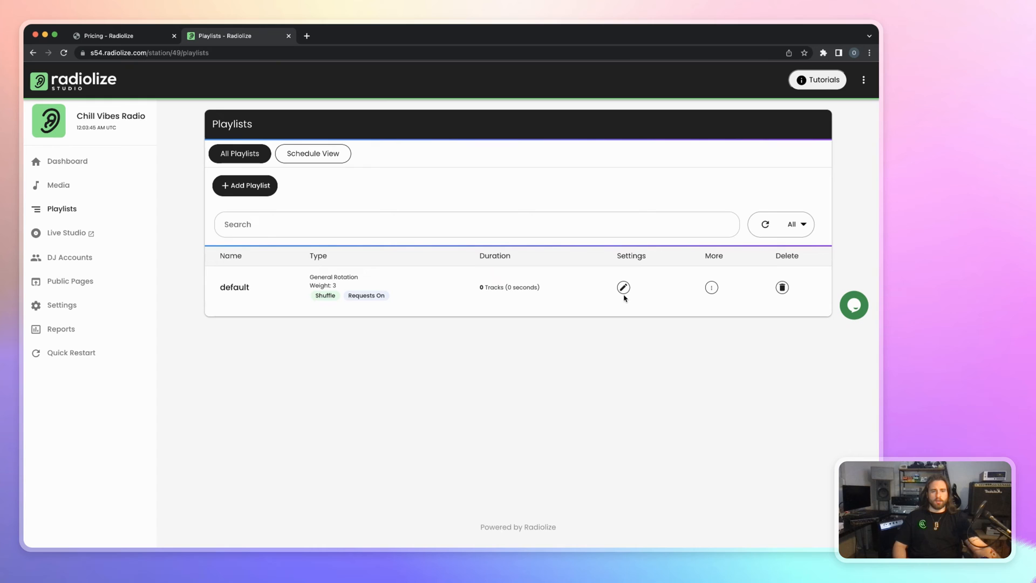
click(623, 287)
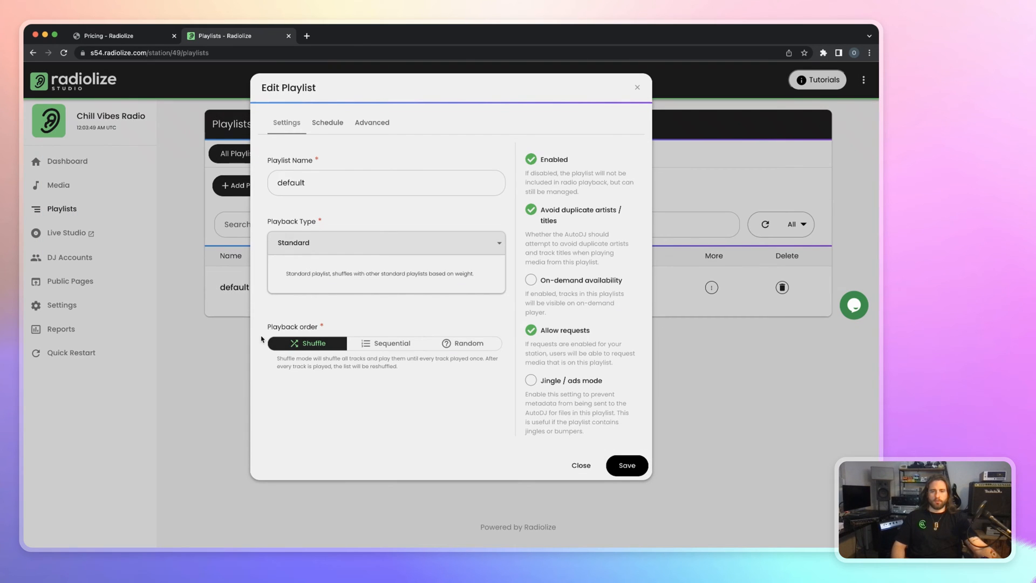
click(59, 185)
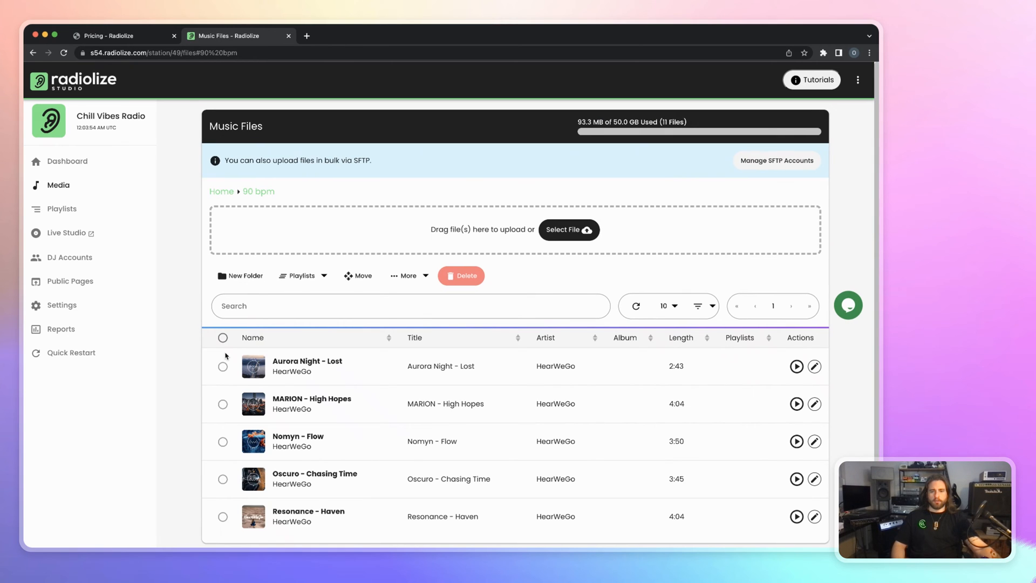
- Select every track in the Night Time Tracks folder
click(222, 338)
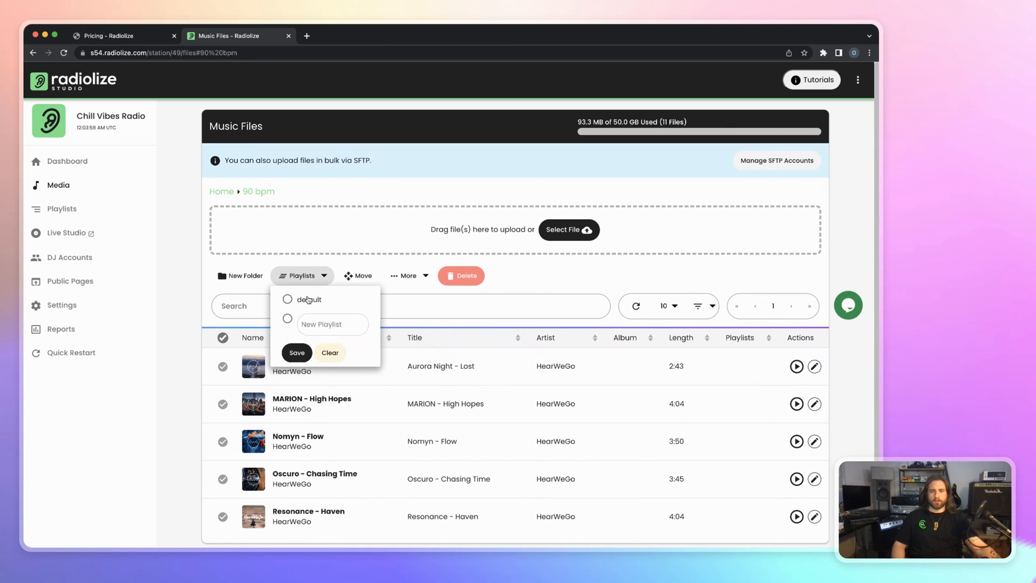
click(297, 353)
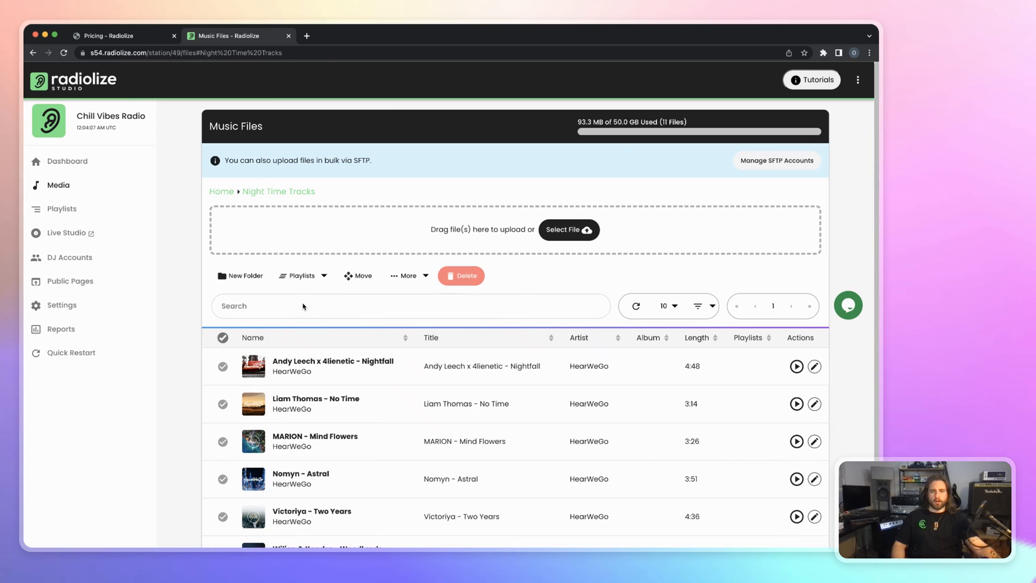
- Assign the selected tracks to a new 'Night Time Vibes' playlist and view the playlists list
click(301, 275)
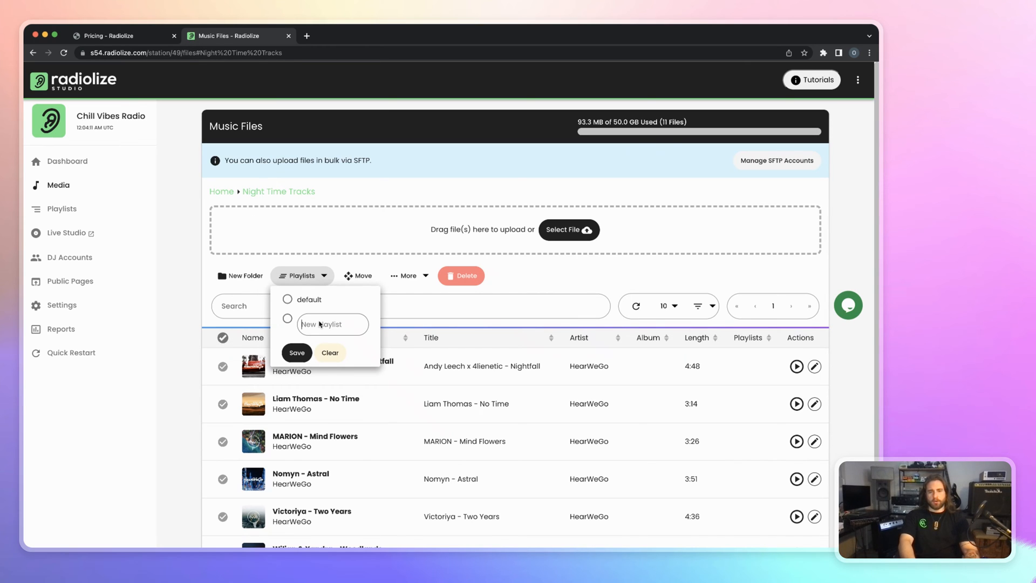
text(Night Time)
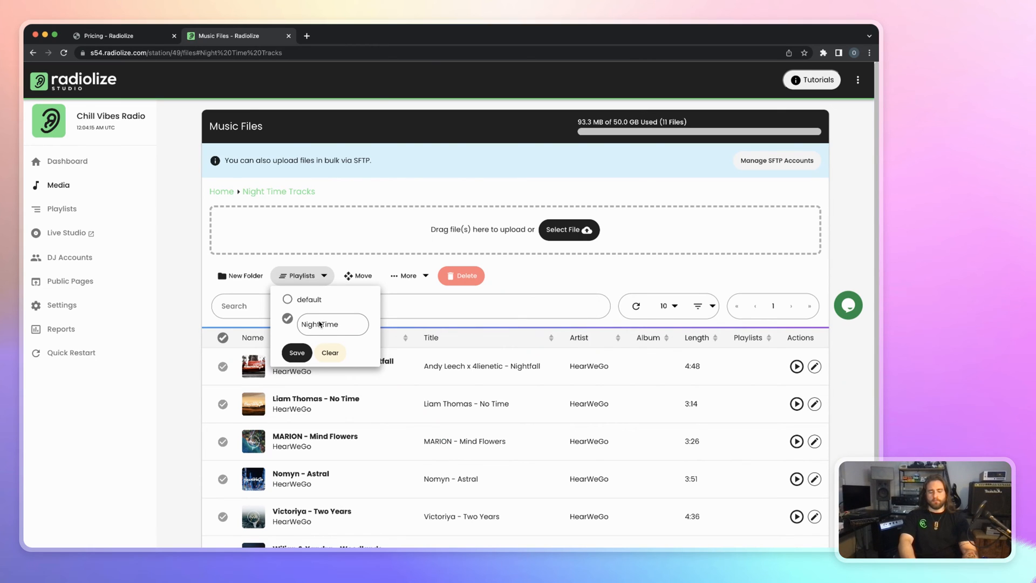
text(Vibes)
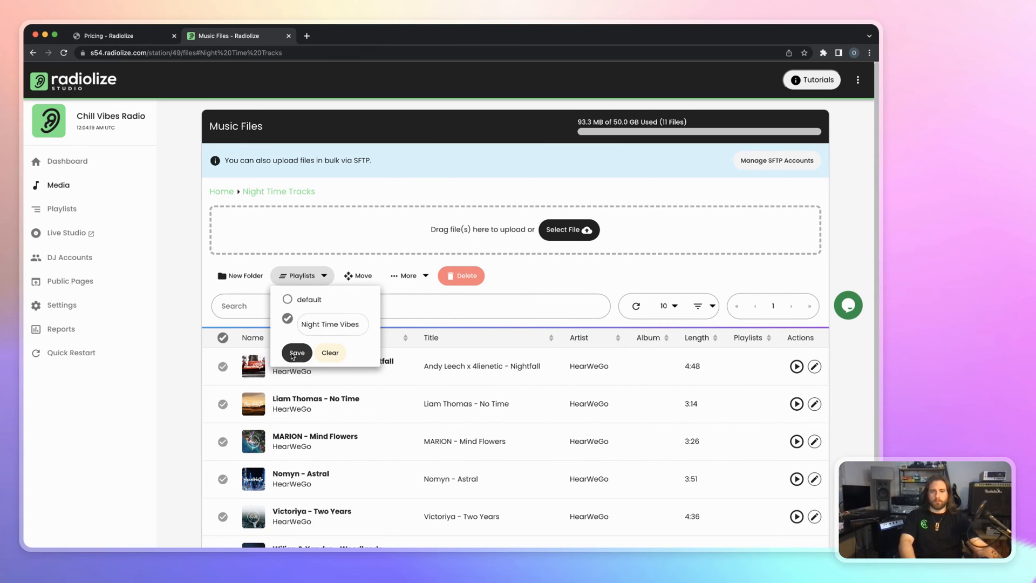
click(296, 353)
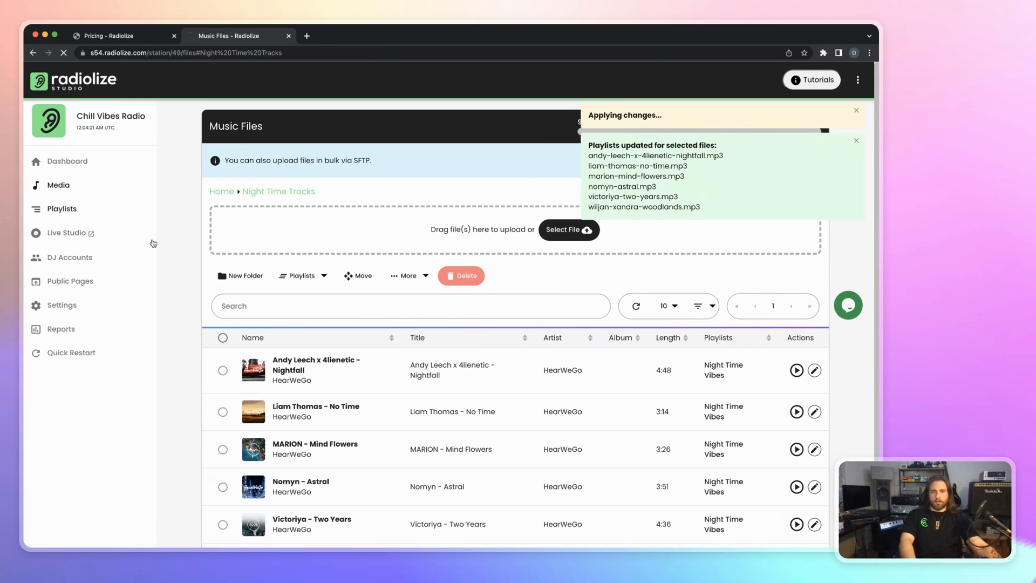
click(62, 209)
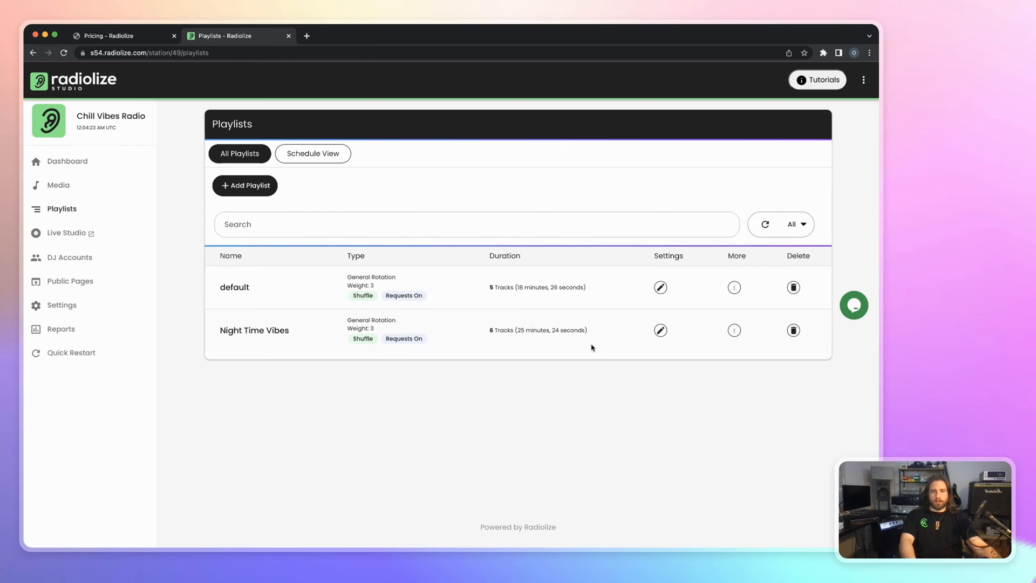
- Add a Night Time Vibes time slot, 20:00 to 23:00 on Tue, Thu, Sat, Sun
click(659, 330)
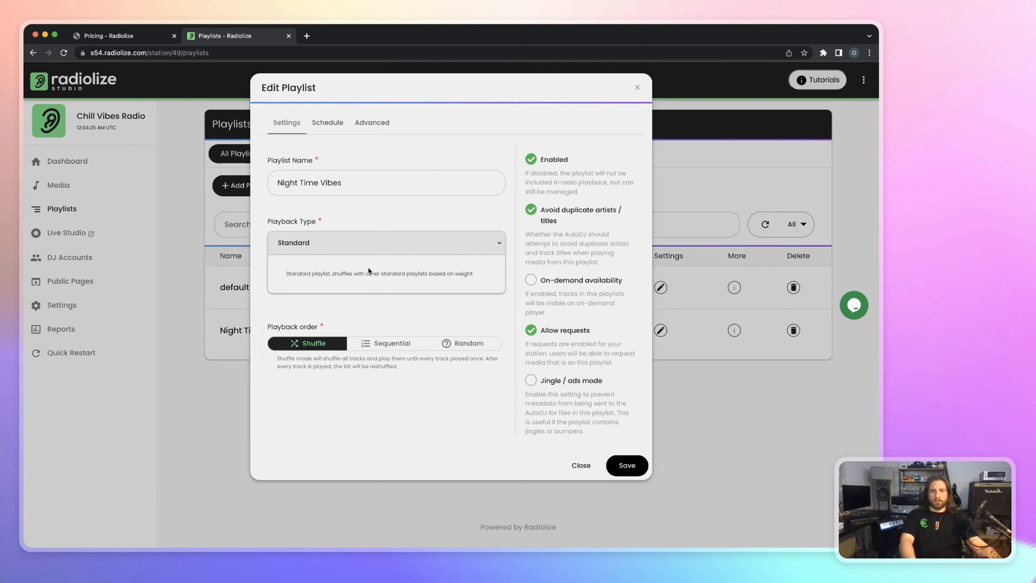
click(327, 122)
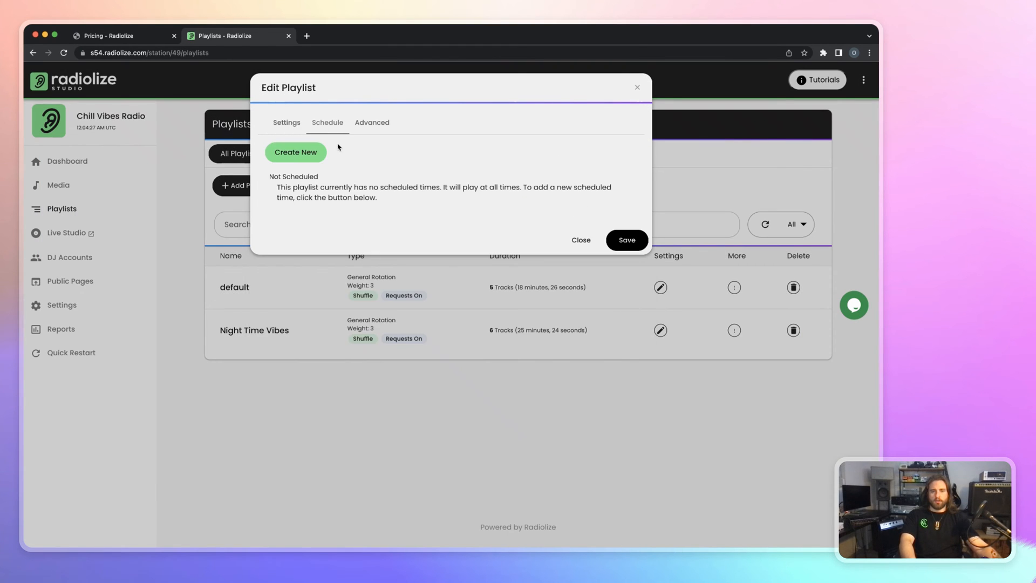
click(296, 152)
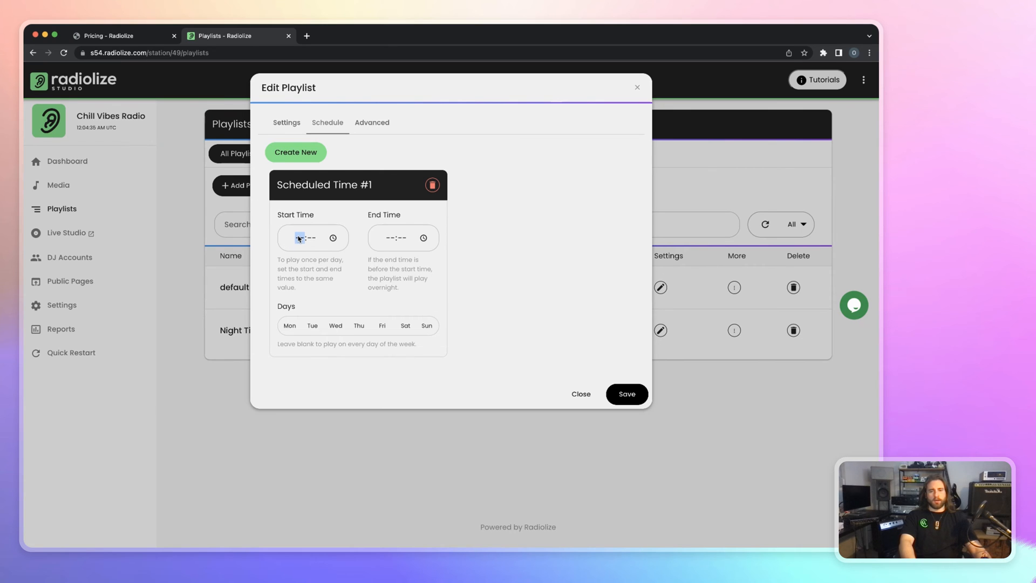
text(22:00)
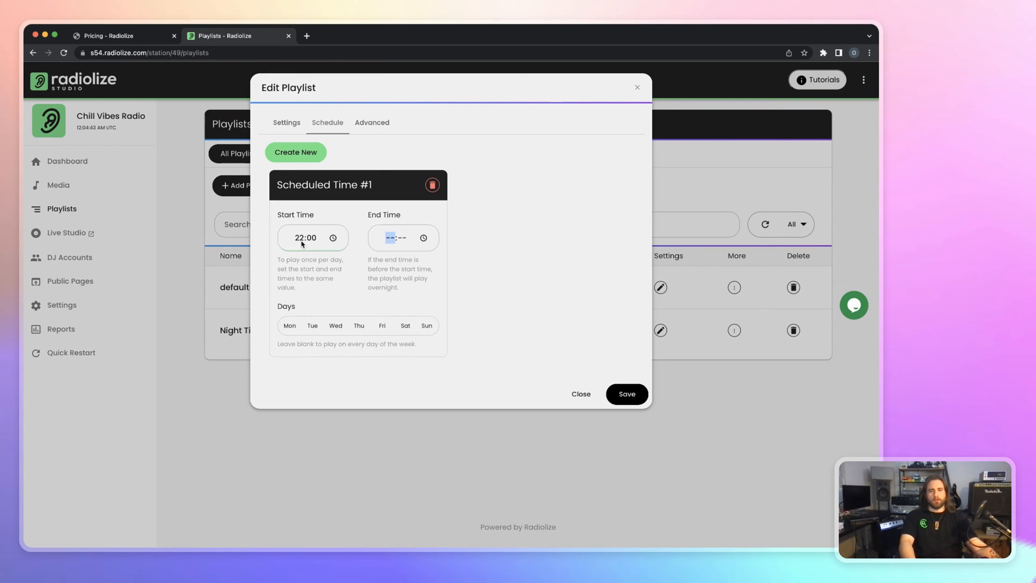
text(20:00)
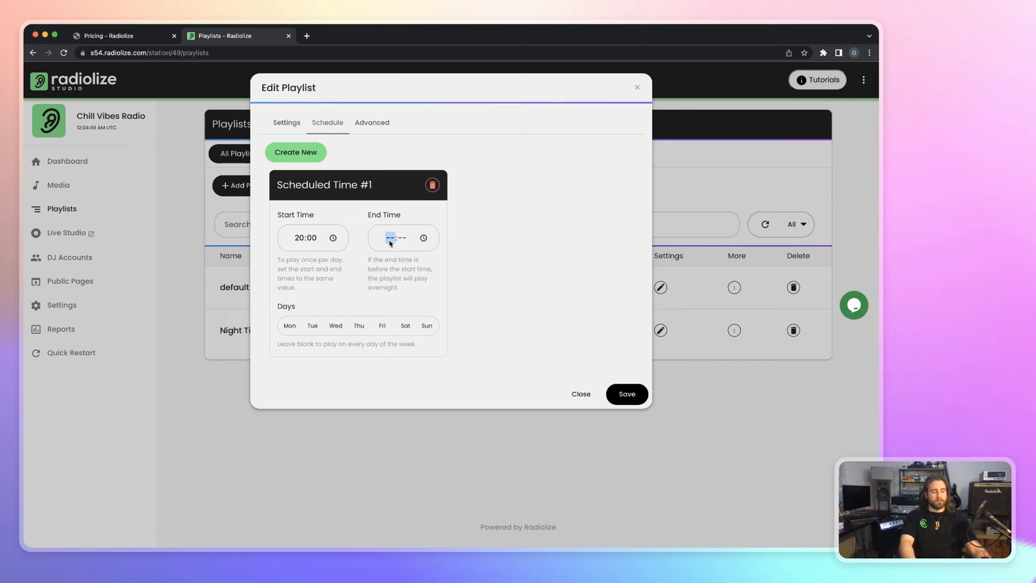
text(23:00)
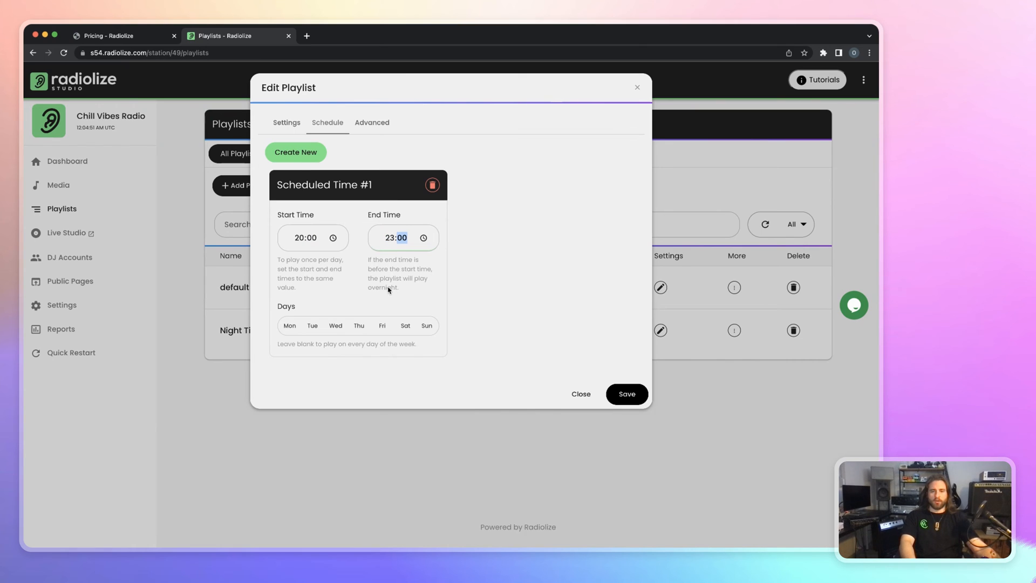
click(404, 325)
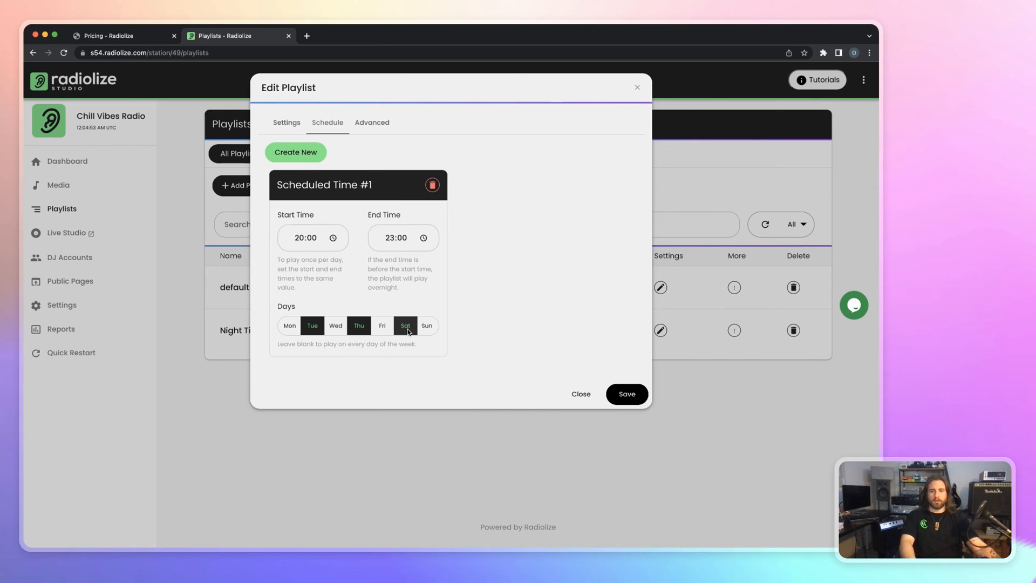
click(427, 325)
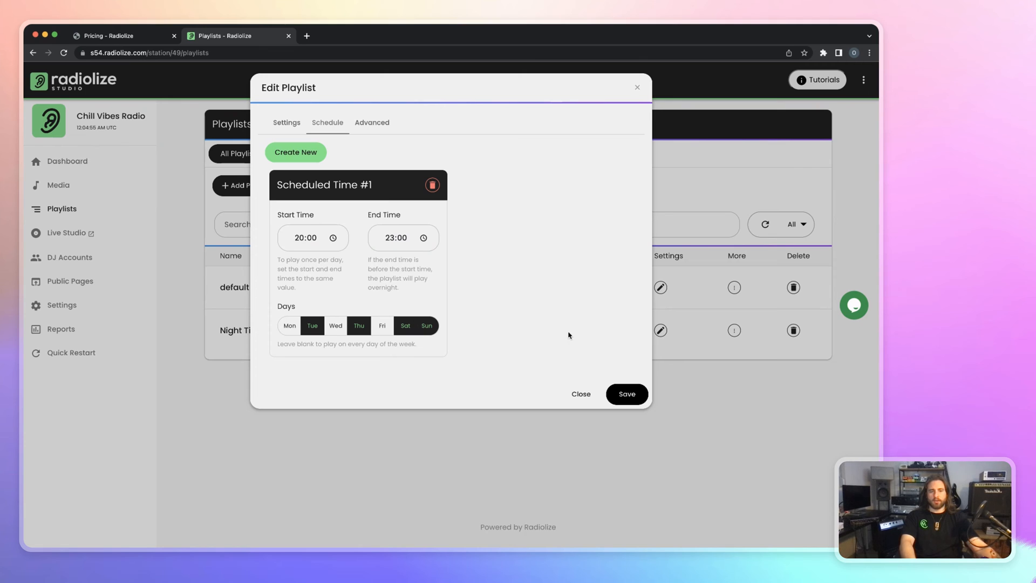
click(626, 394)
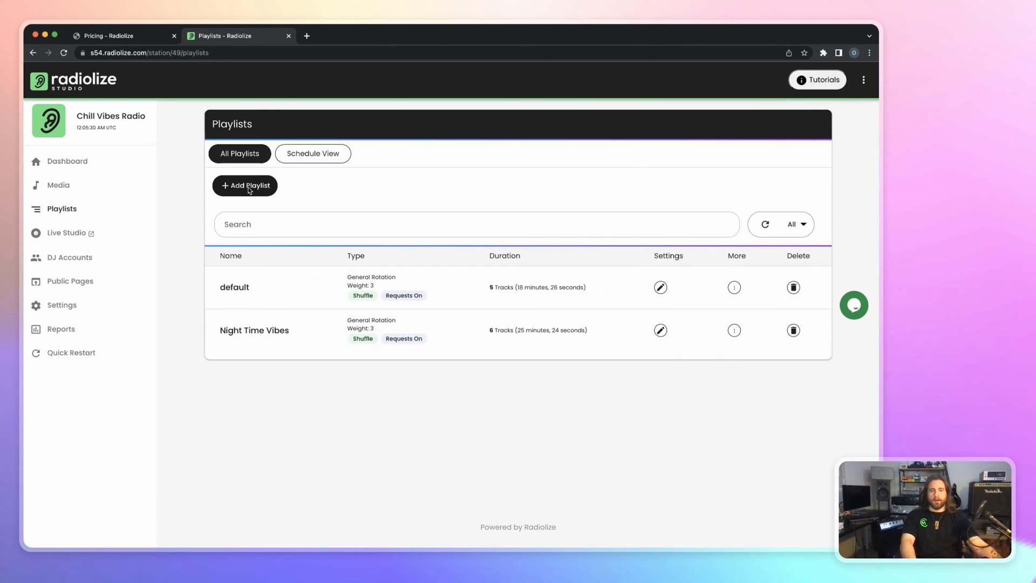
- Start a new playlist named 'Jingles'
click(244, 186)
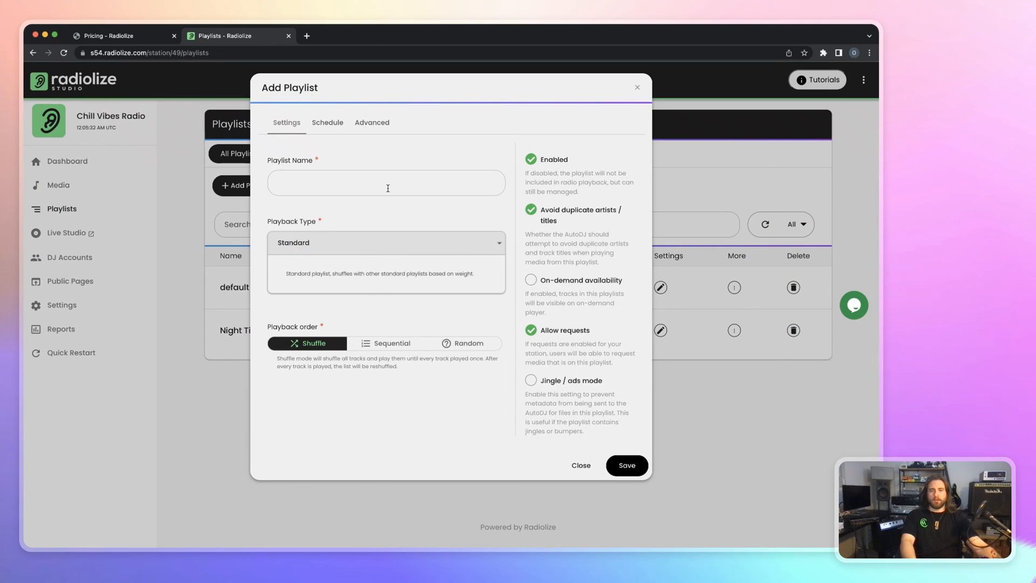
click(386, 183)
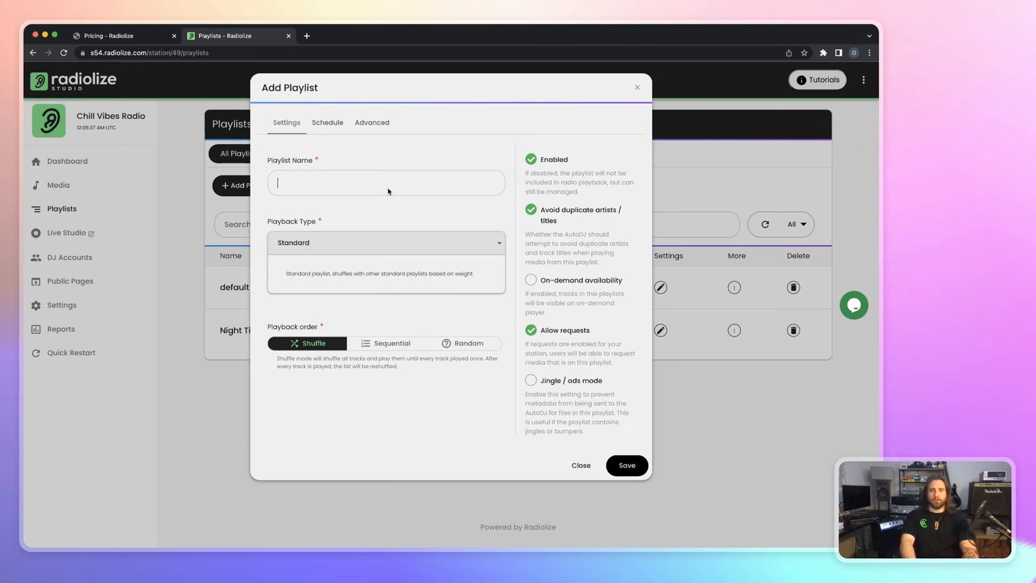
text(Jingles)
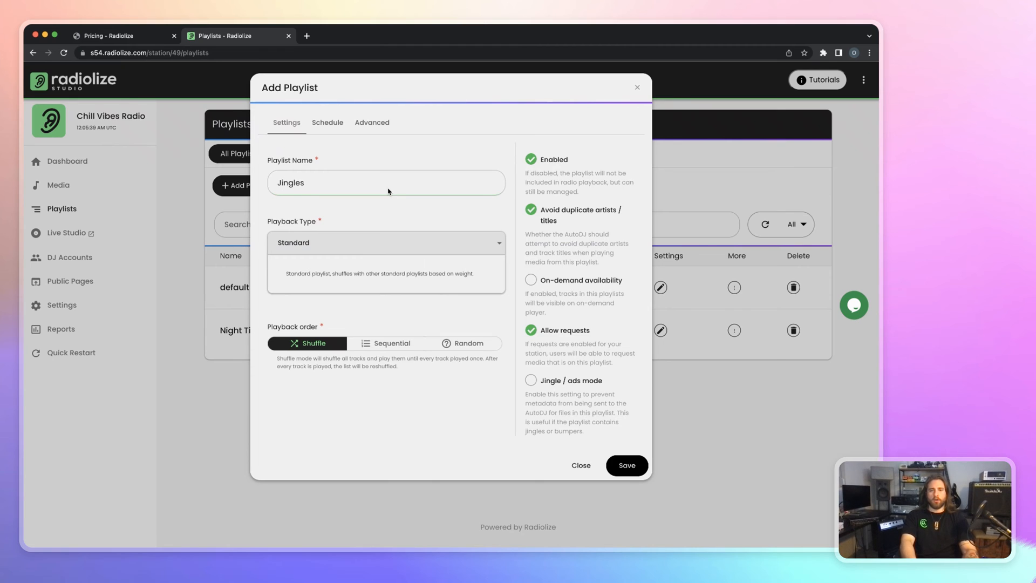
click(386, 182)
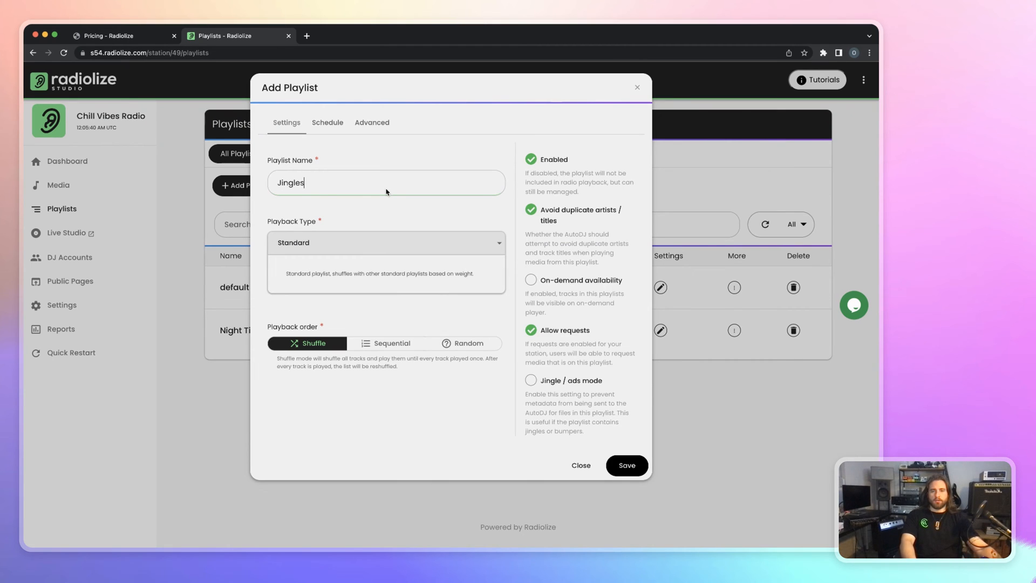
mouse_move(367, 244)
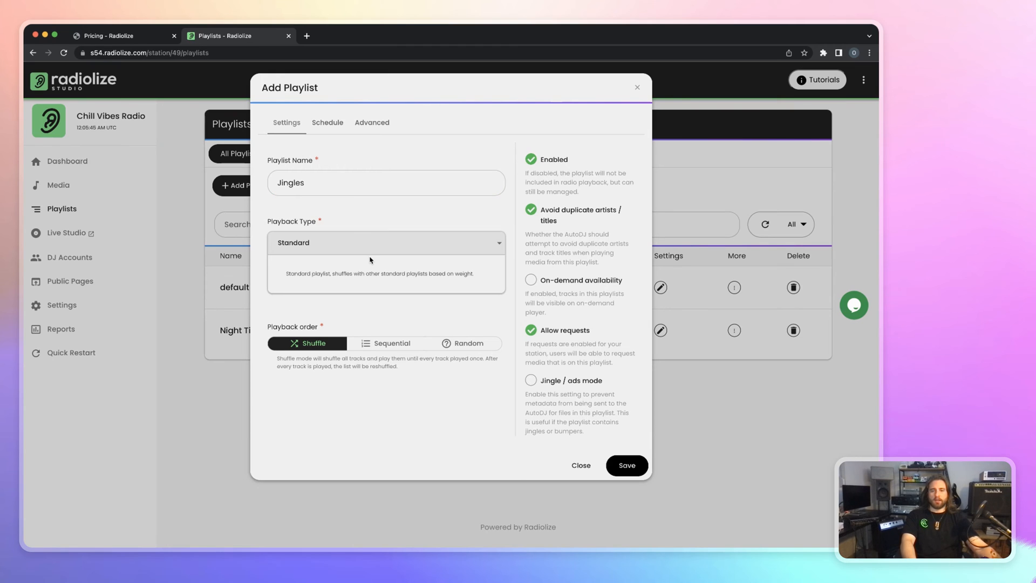
- Set Jingles to play exactly once every 2 tracks, with jingle mode off, and save
click(386, 243)
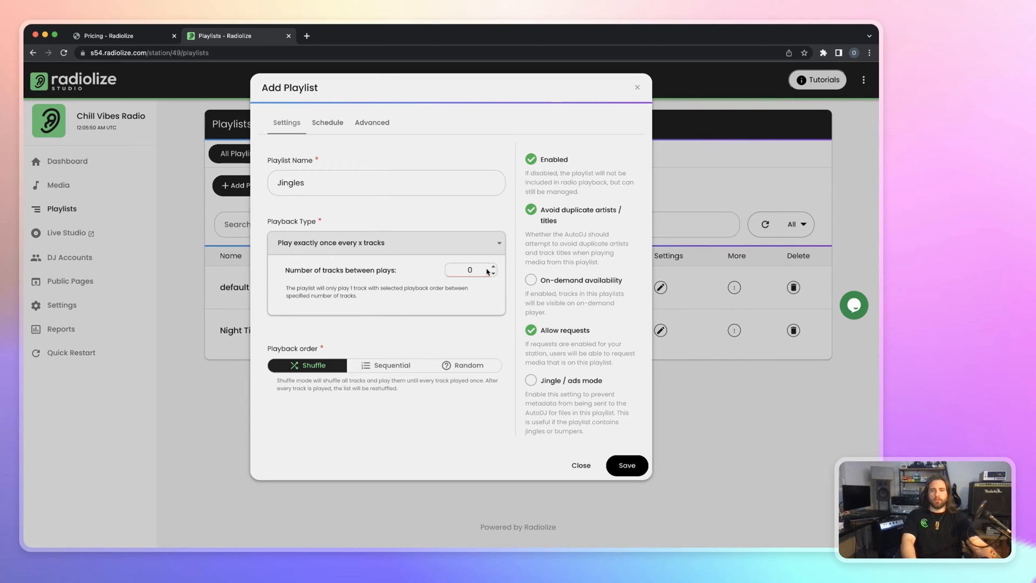
click(492, 267)
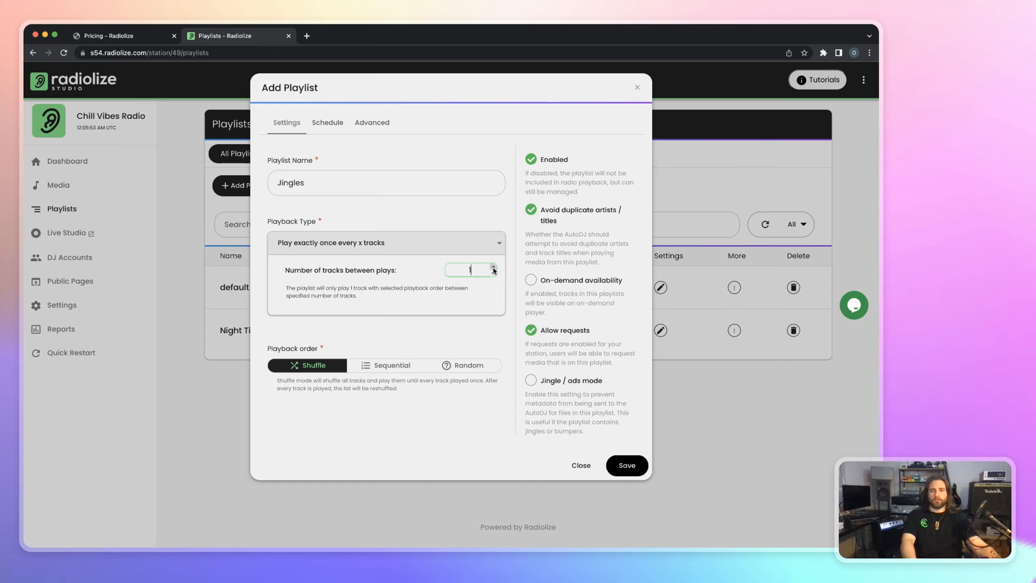
click(492, 267)
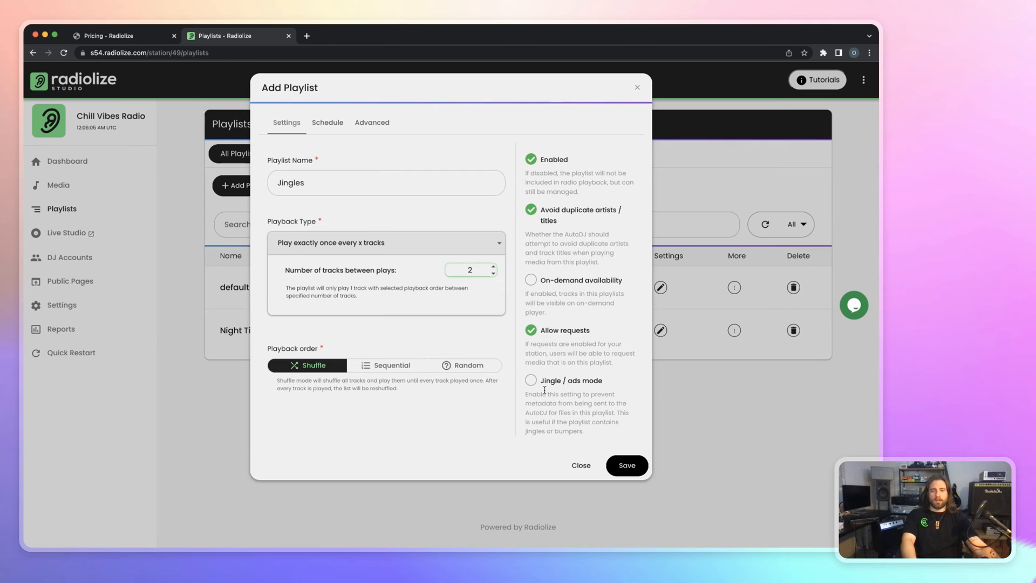
click(530, 380)
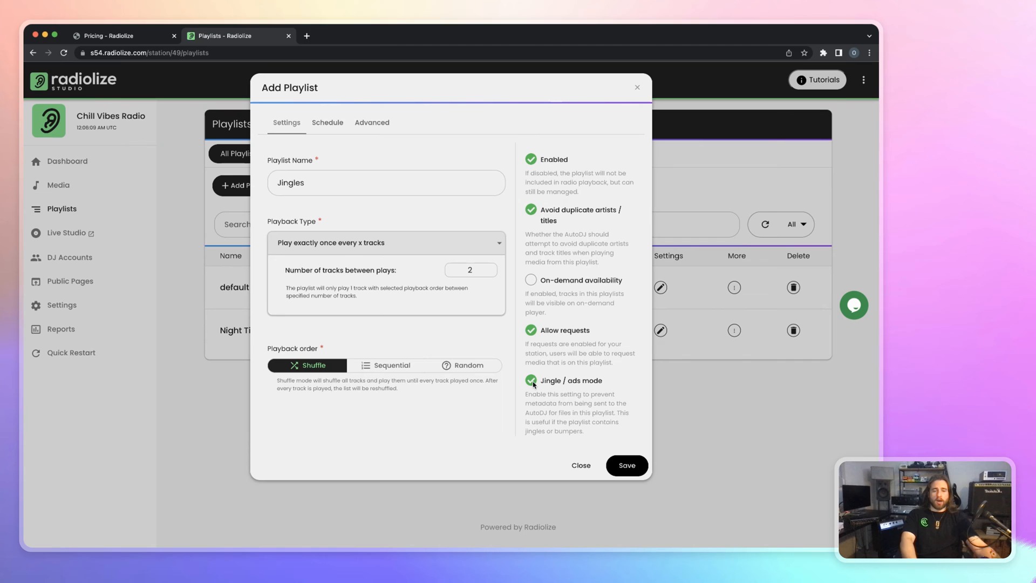
click(530, 383)
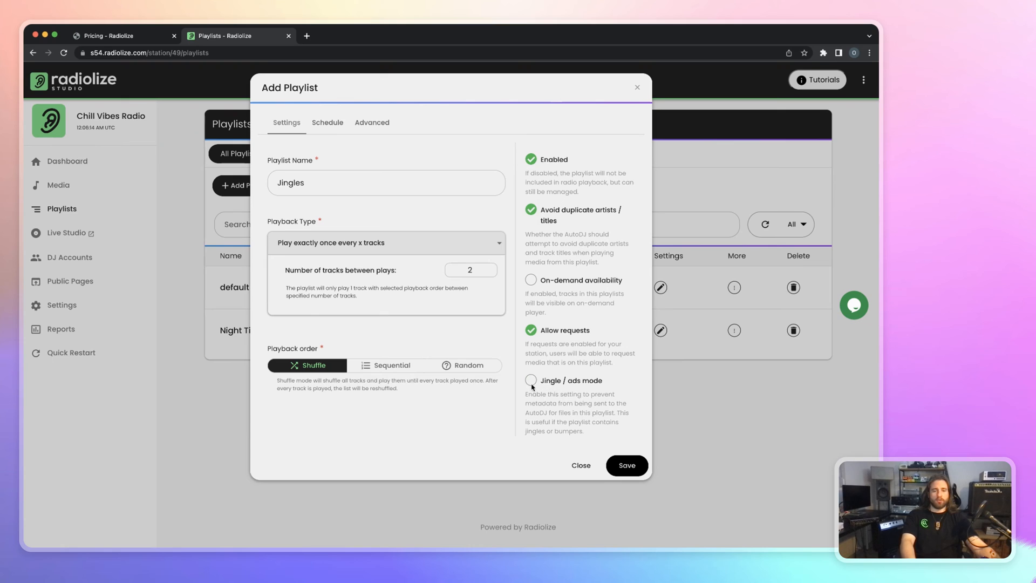
mouse_move(383, 310)
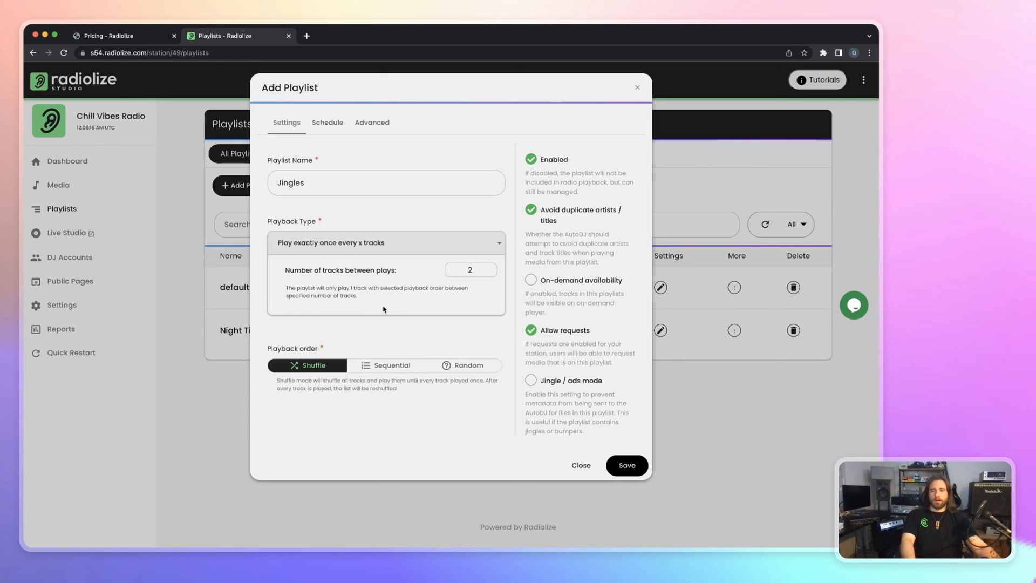
mouse_move(521, 313)
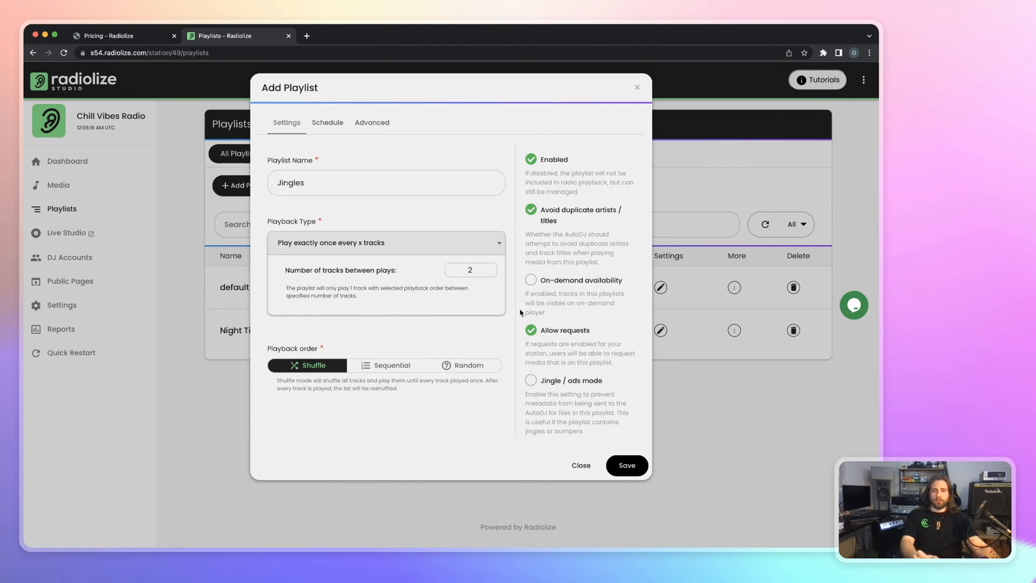
mouse_move(533, 364)
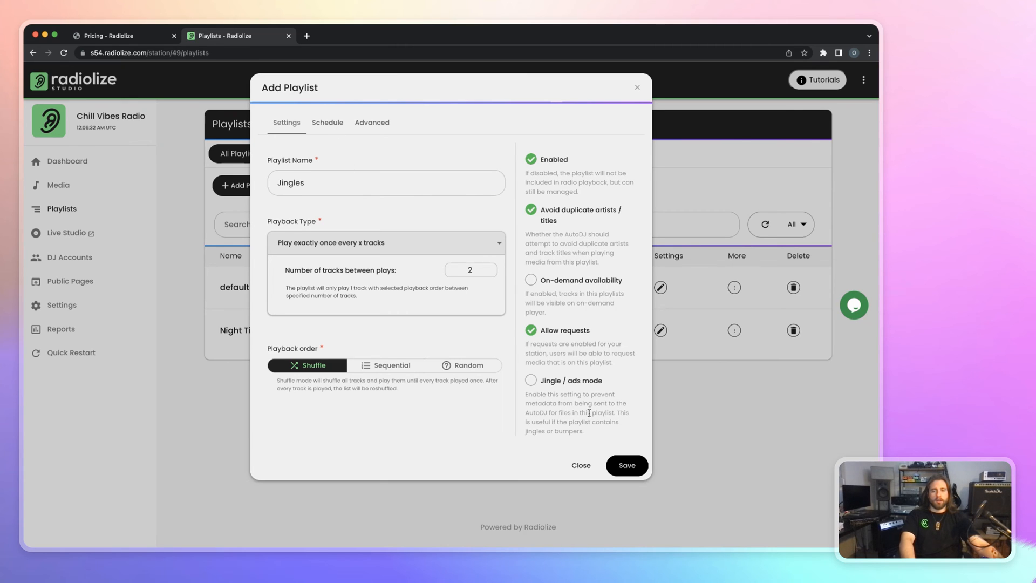
click(626, 465)
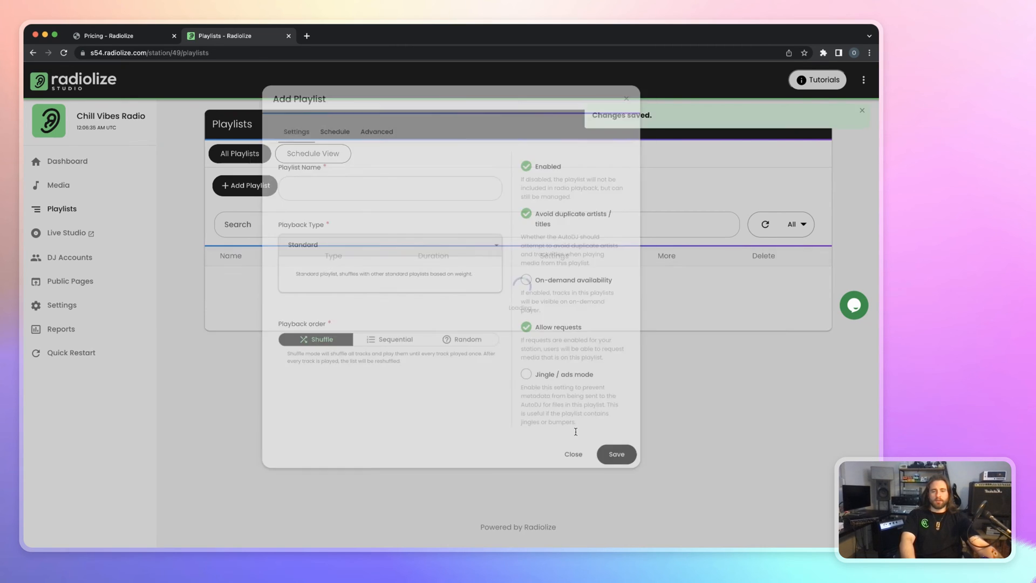
click(572, 454)
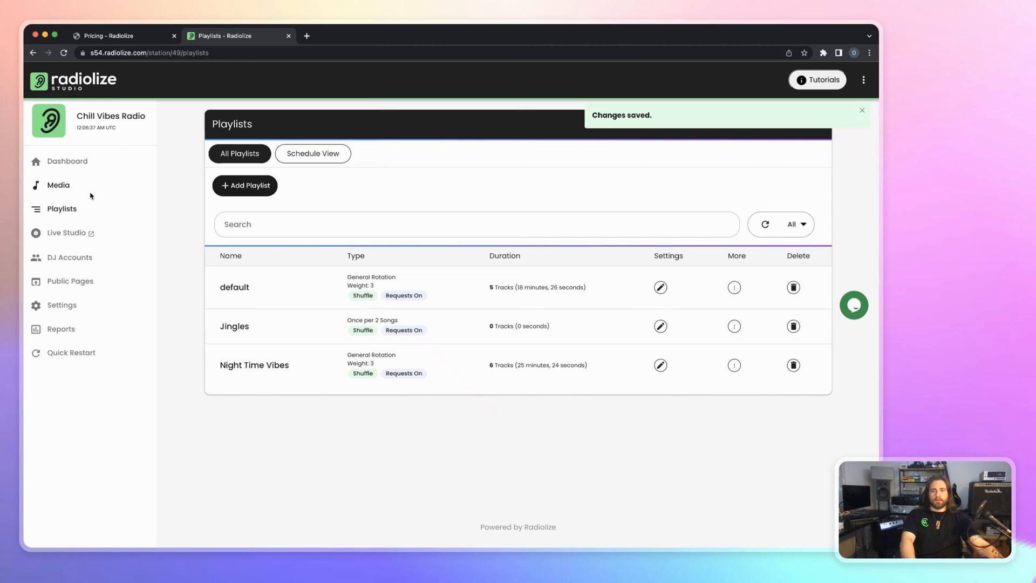
- Create a 'Jingles' media folder and open it
click(58, 186)
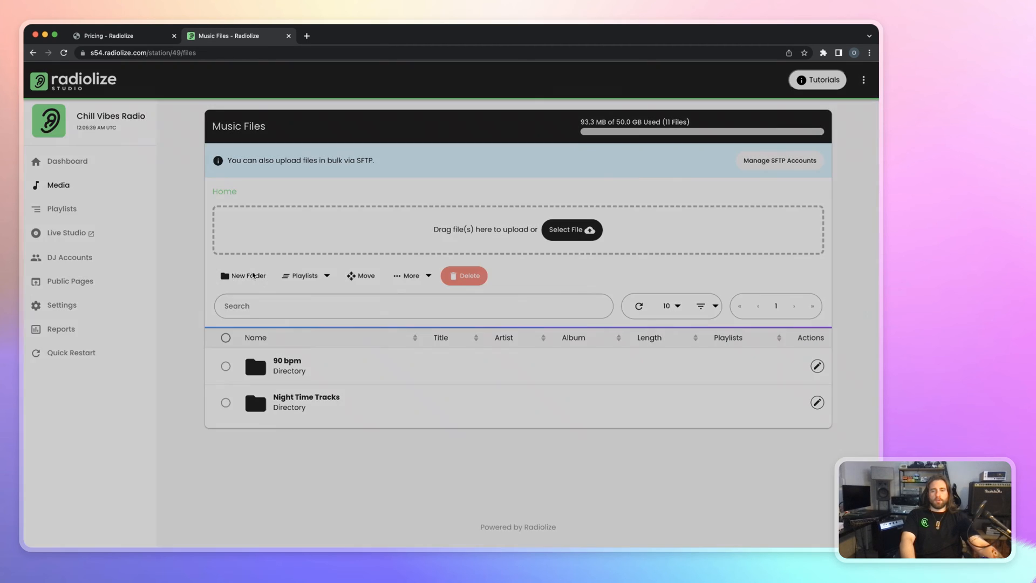
text(Jingles)
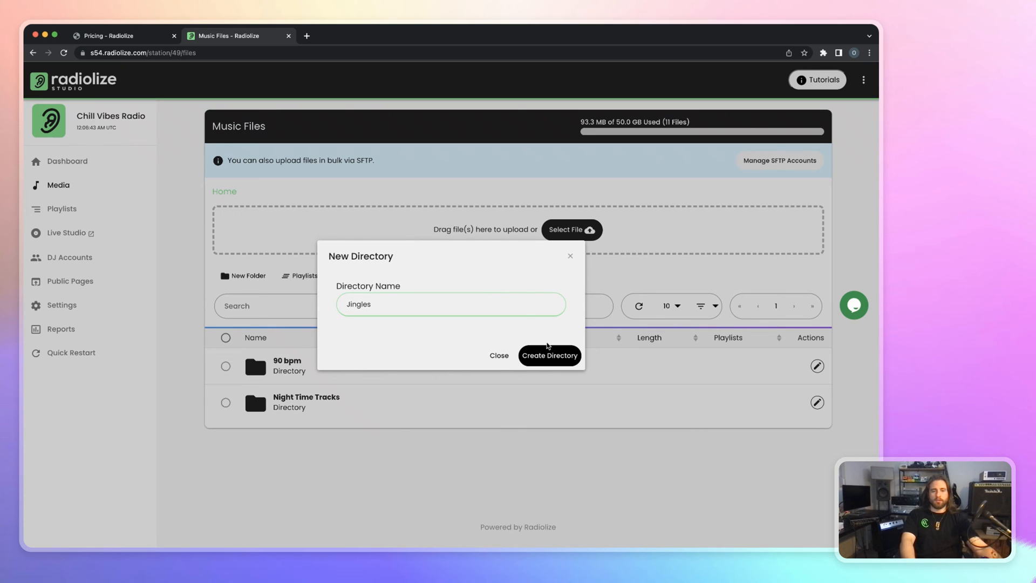
click(550, 355)
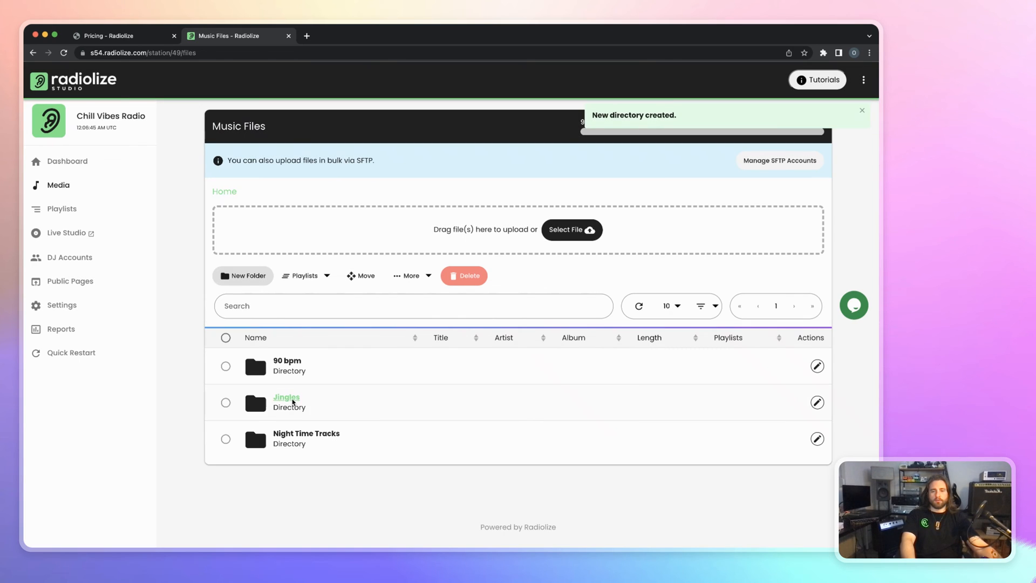
click(286, 397)
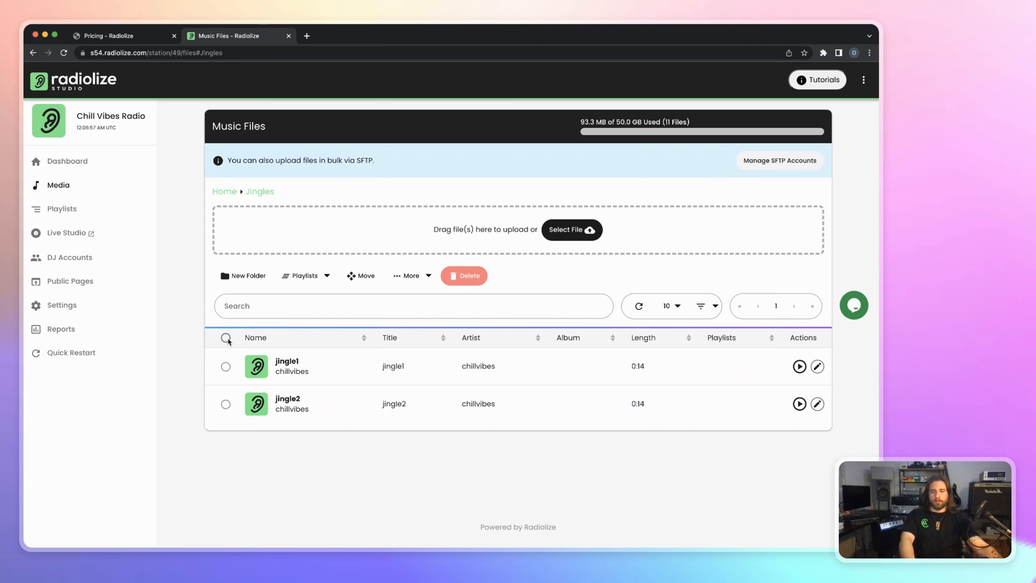
- Select jingle1 and jingle2 and add both to the Jingles playlist
click(226, 338)
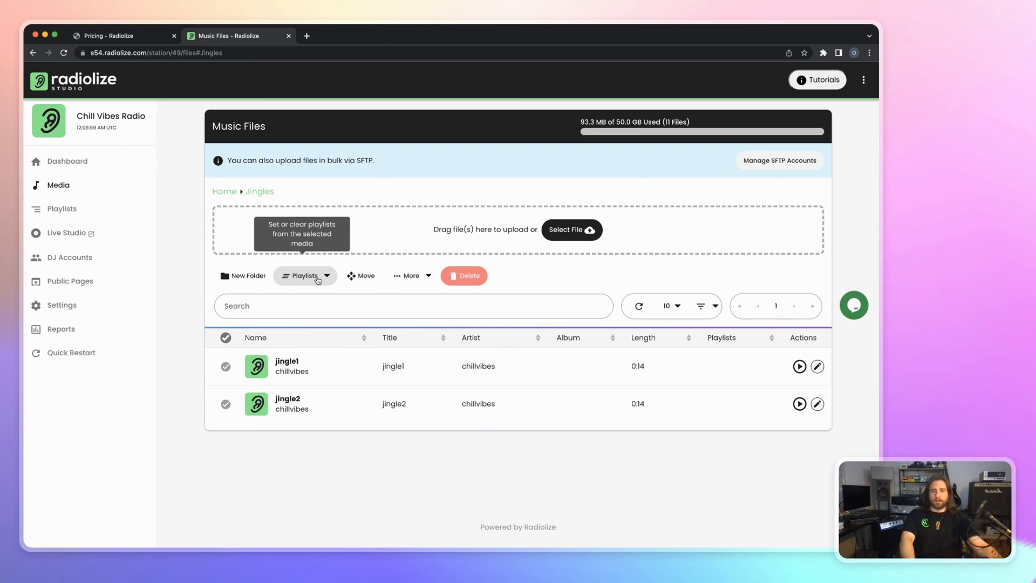
click(304, 276)
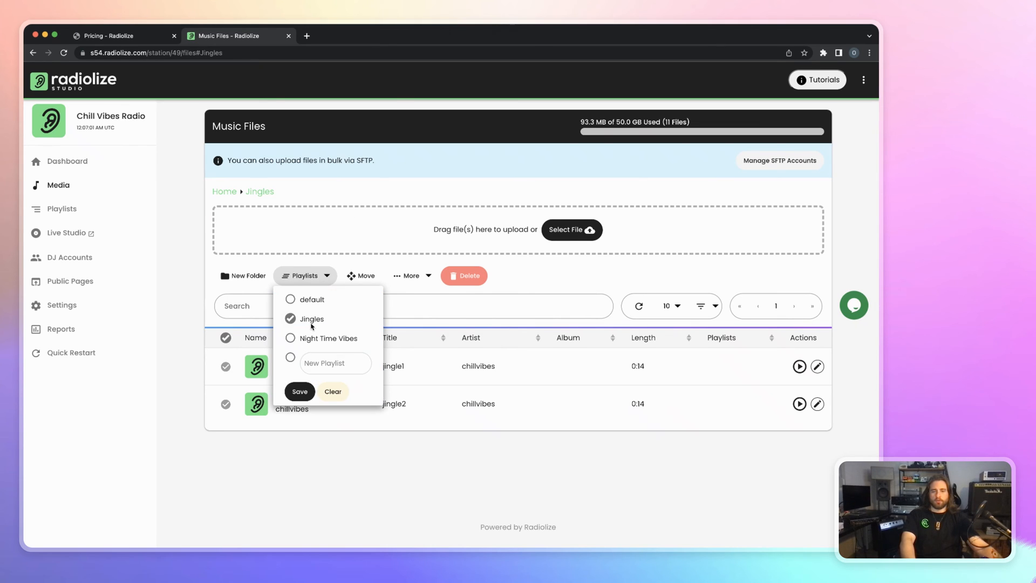
click(299, 392)
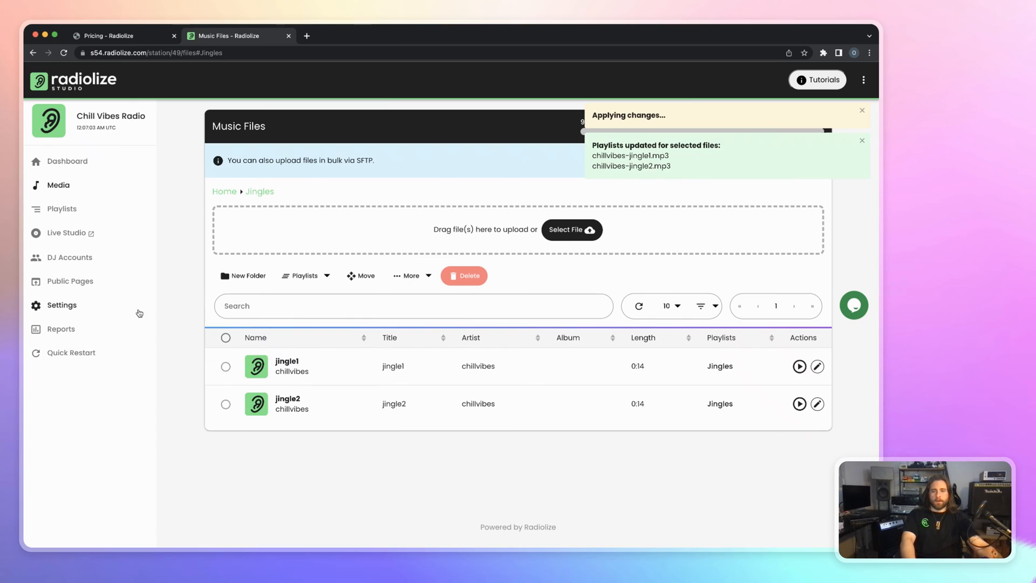
mouse_move(75, 306)
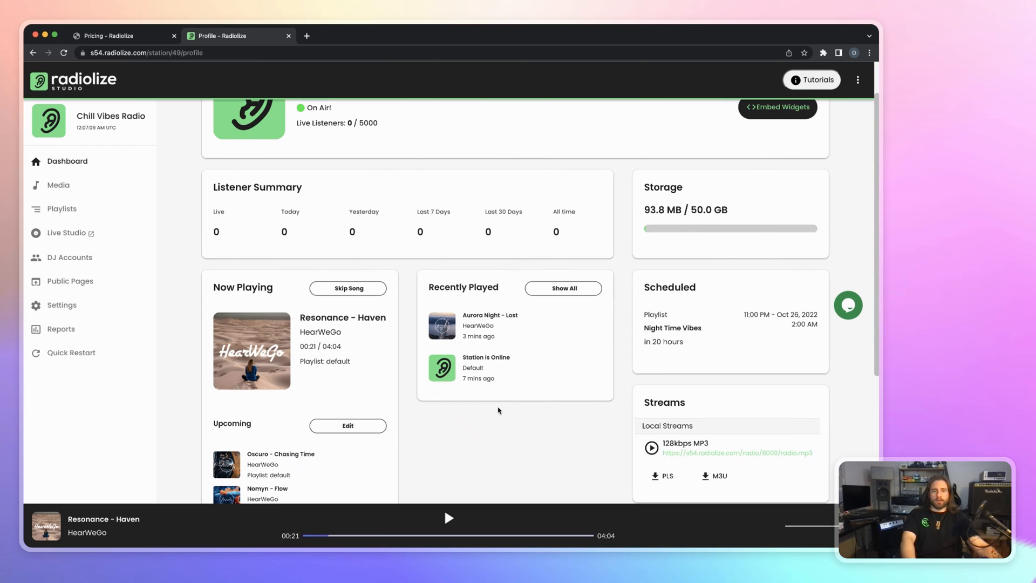
- Open Main Settings under the sidebar's Settings section to edit the station profile
scroll(down, 3)
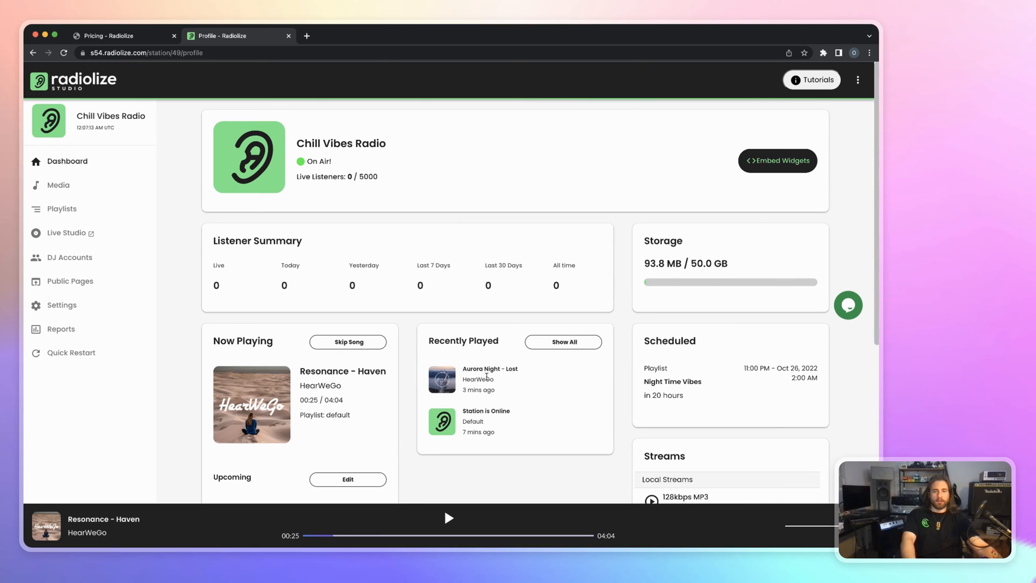
click(61, 305)
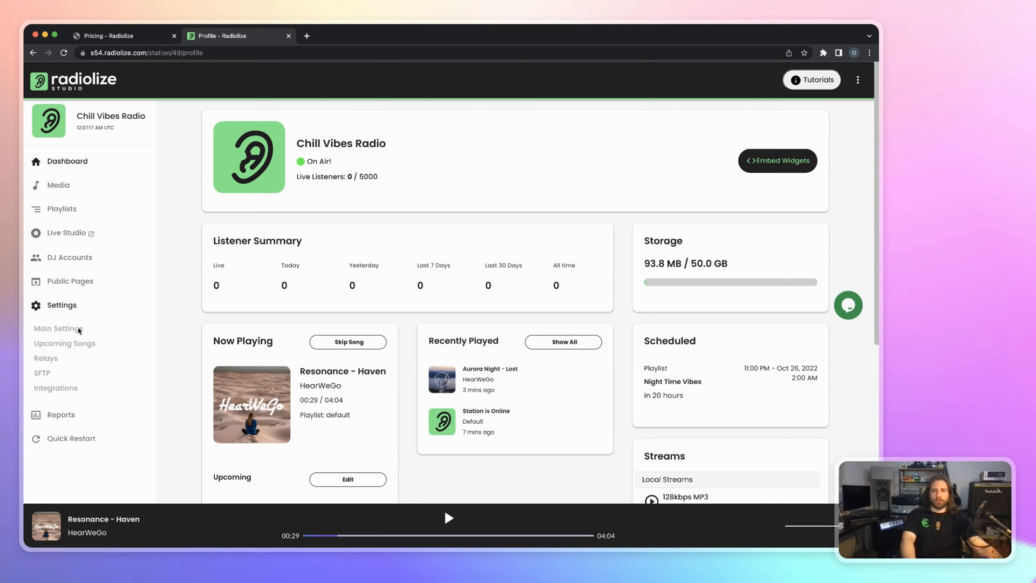
click(56, 329)
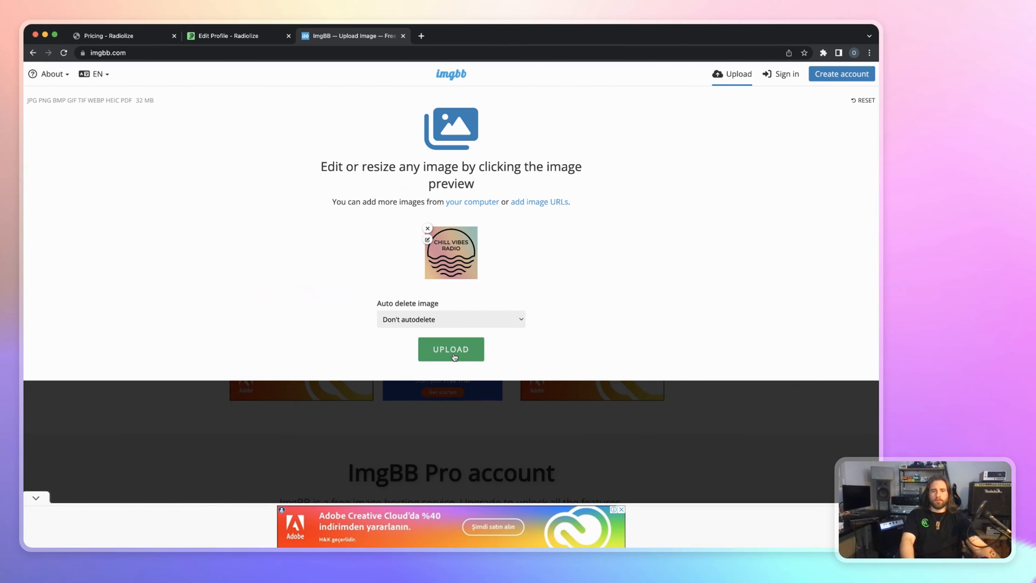
- Upload the Chill Vibes Radio logo to ImgBB and copy its direct image URL from the HTML full linked code
click(451, 349)
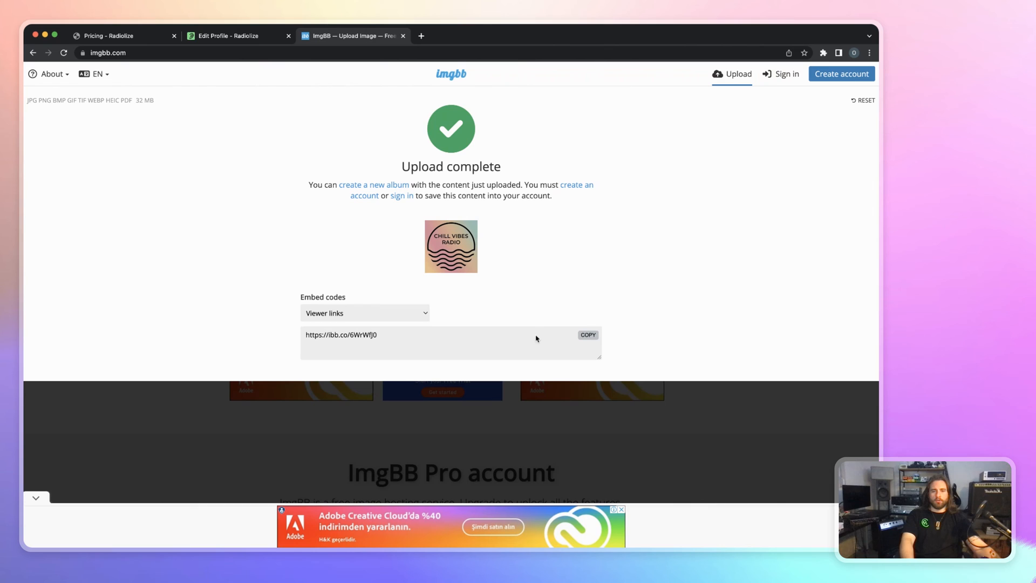
click(364, 313)
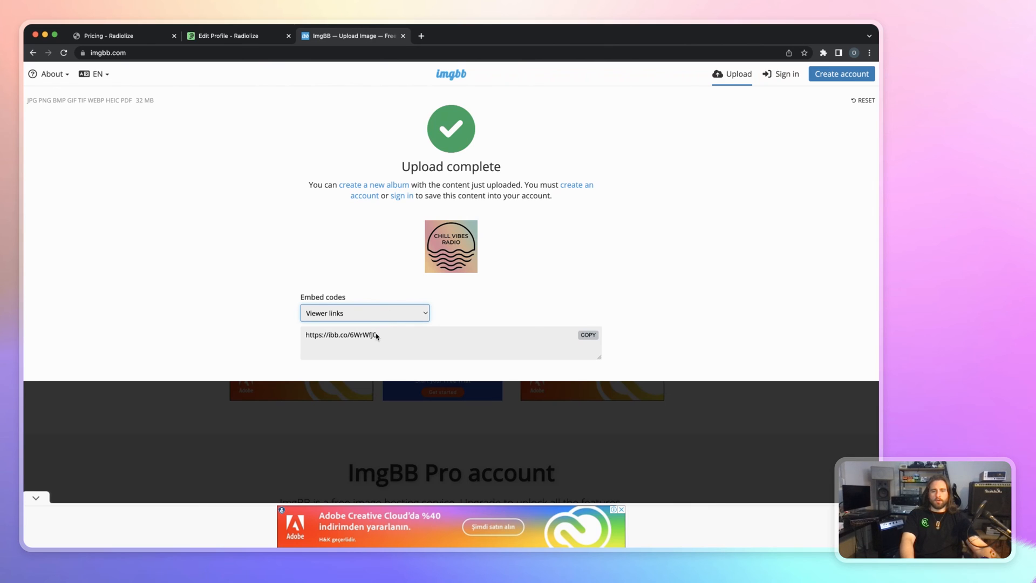
click(364, 312)
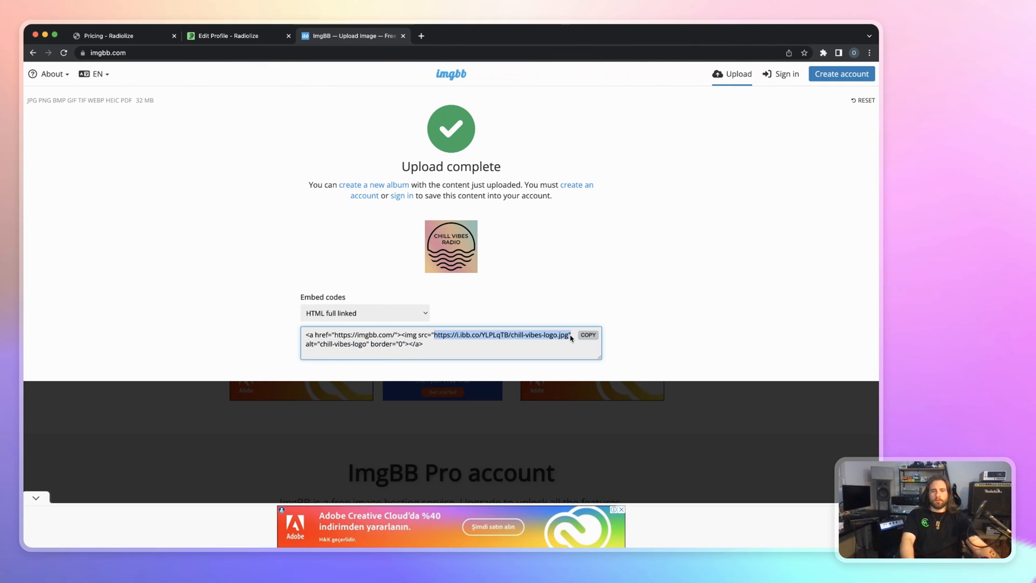
click(265, 53)
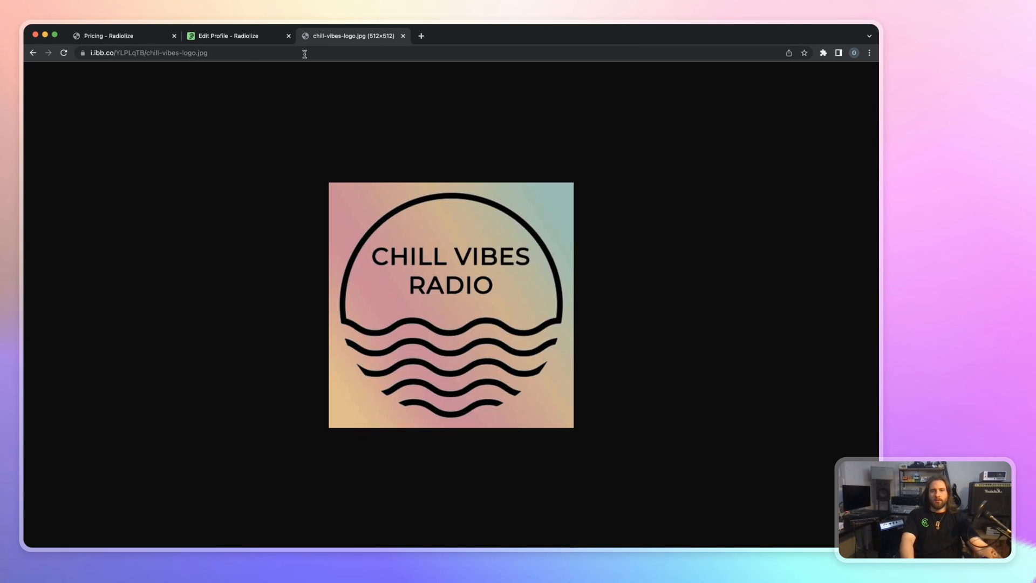
- Paste the ImgBB logo URL into the station profile and enter 'Chill' in a profile field
click(228, 36)
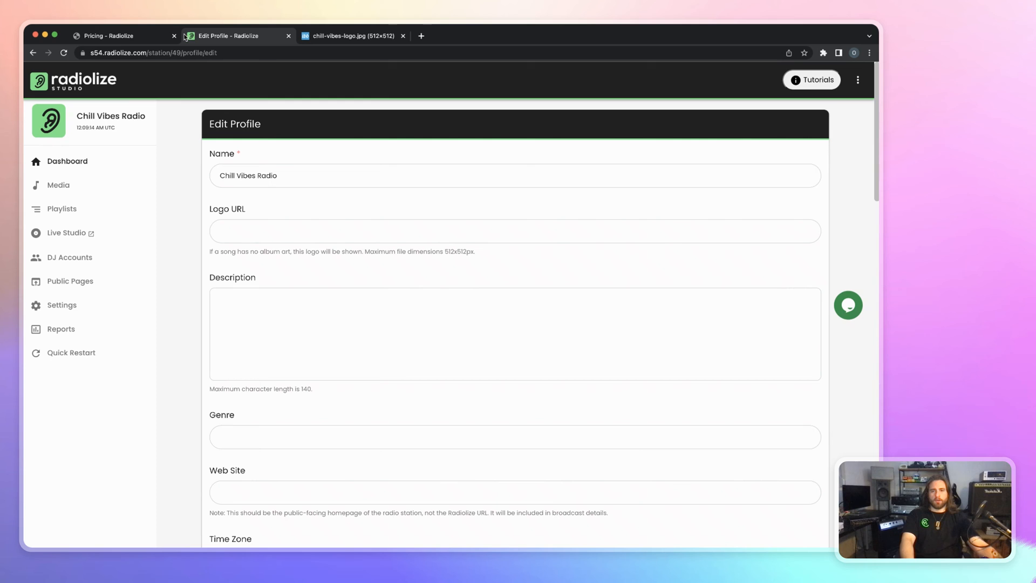
text(https://i.ibb.co/YLPLqTB/chill-vibes-logo.jpg" alt="chill-vibes-logo)
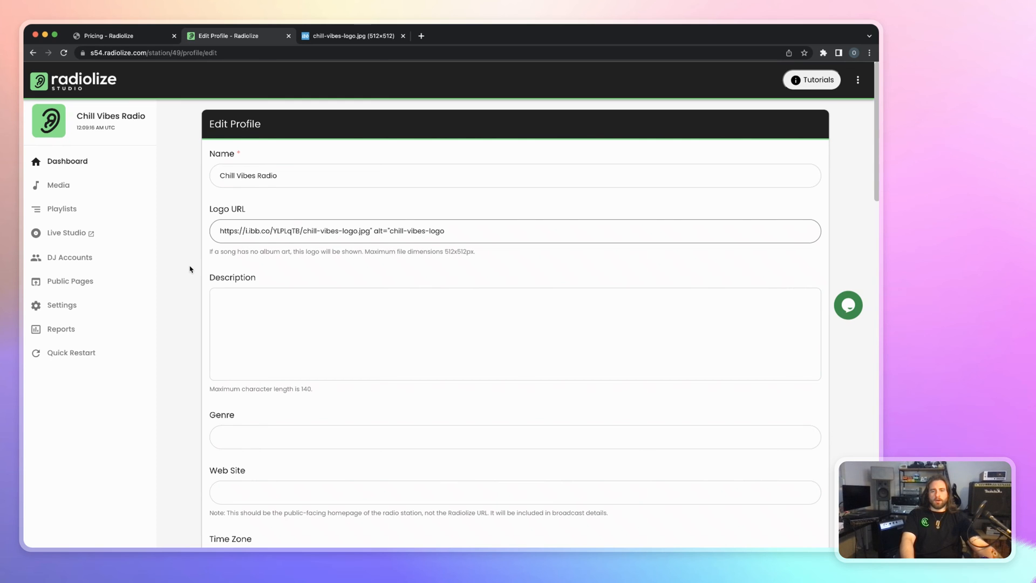
scroll(down, 3)
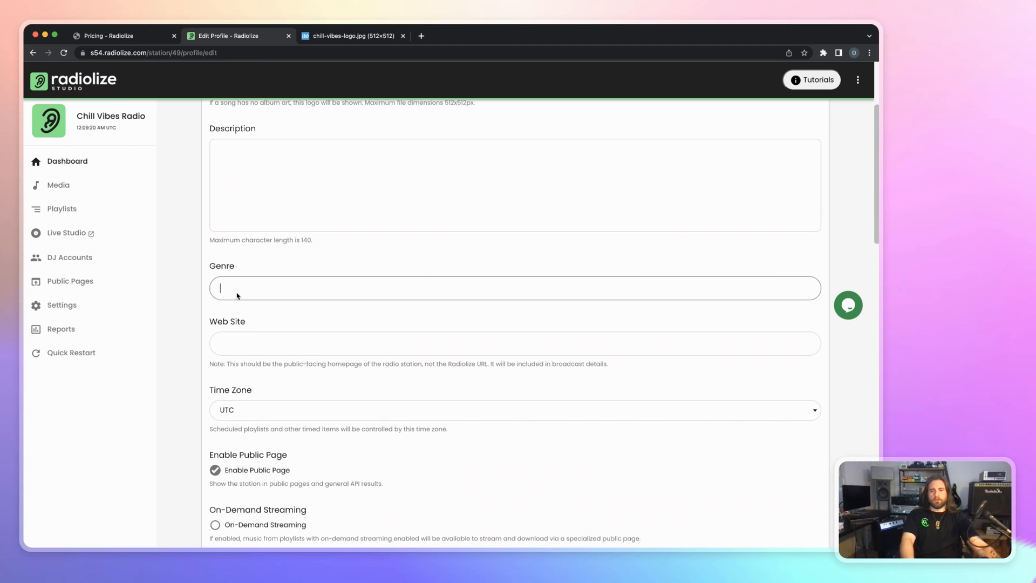
text(Chill-Out)
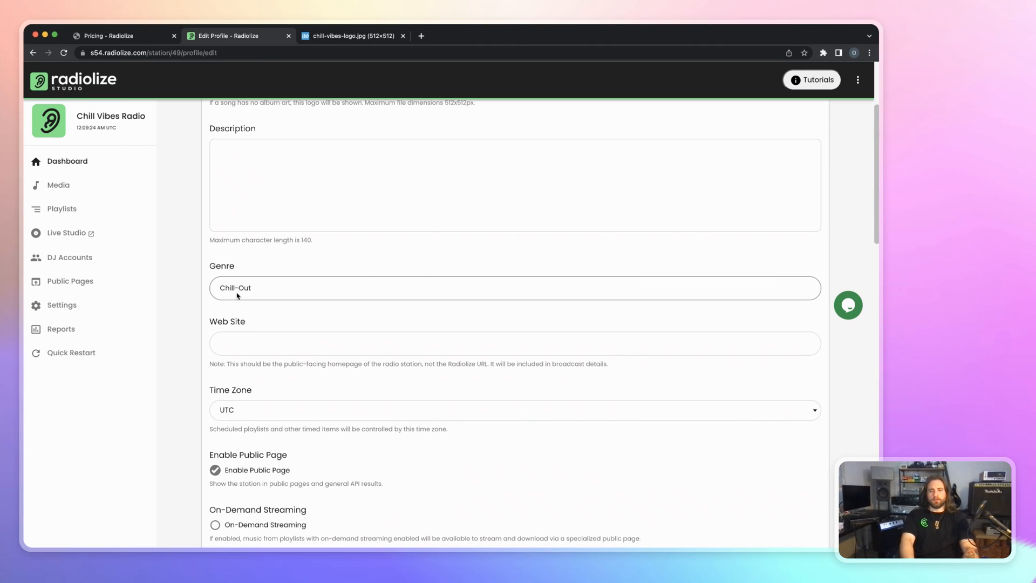
- Turn on audio compression and normalization, then save the profile changes
scroll(down, 3)
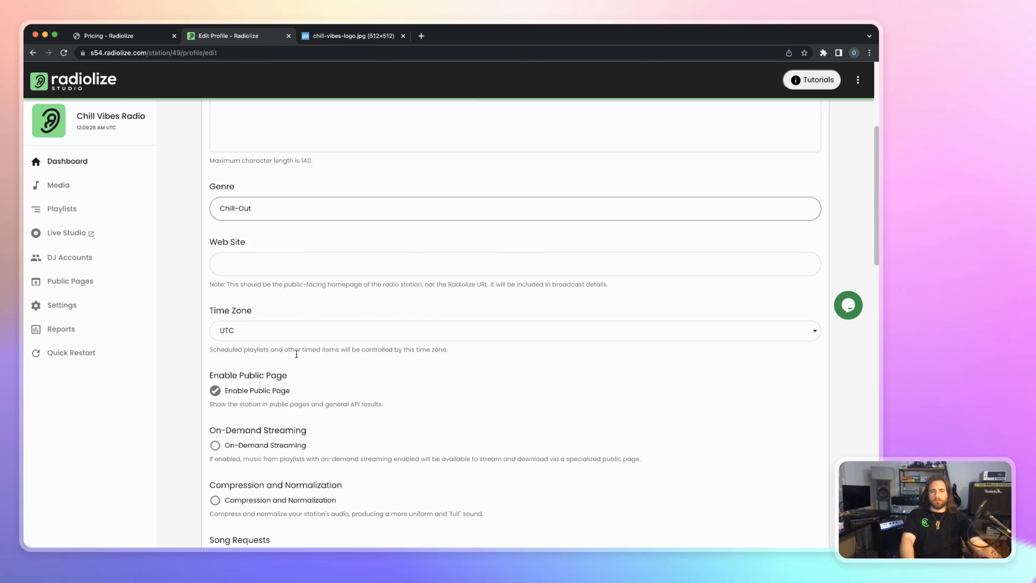
scroll(down, 3)
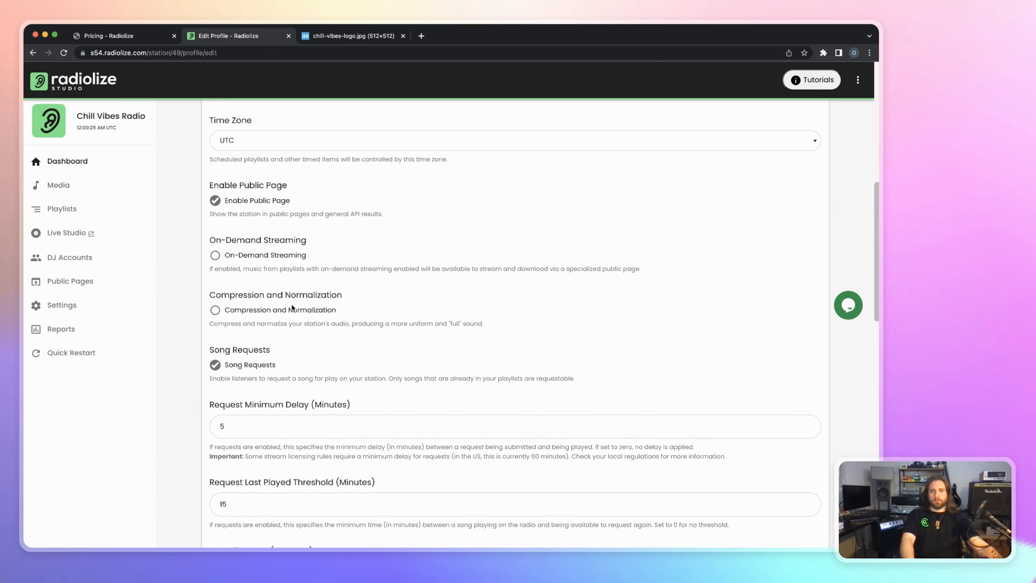
click(214, 310)
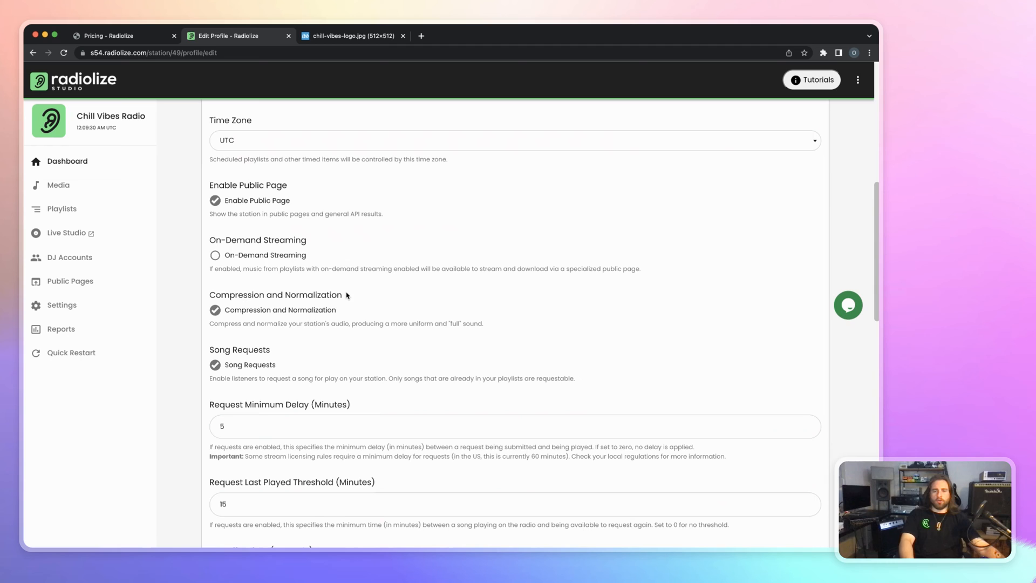
mouse_move(373, 335)
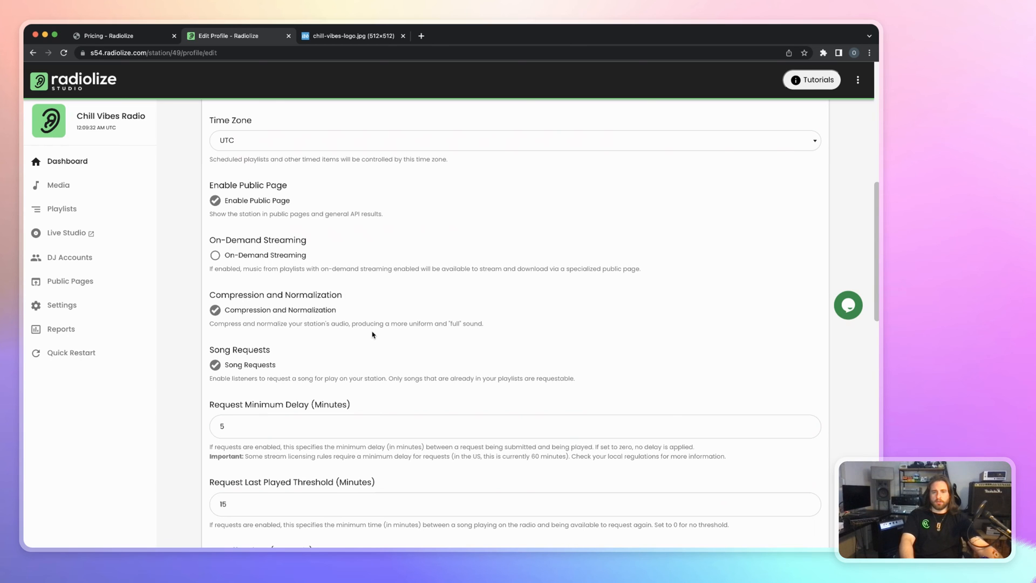
scroll(down, 3)
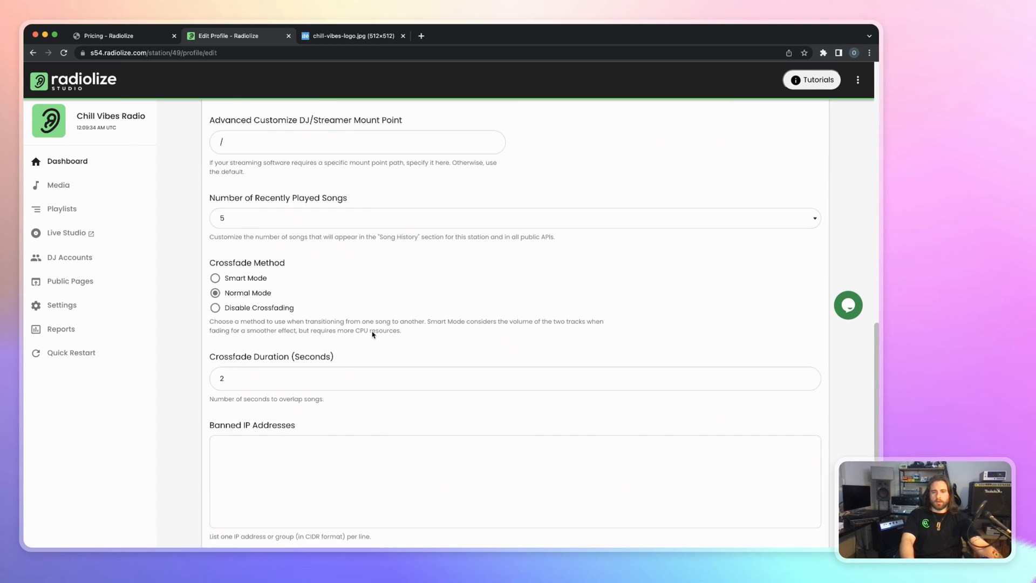
scroll(down, 3)
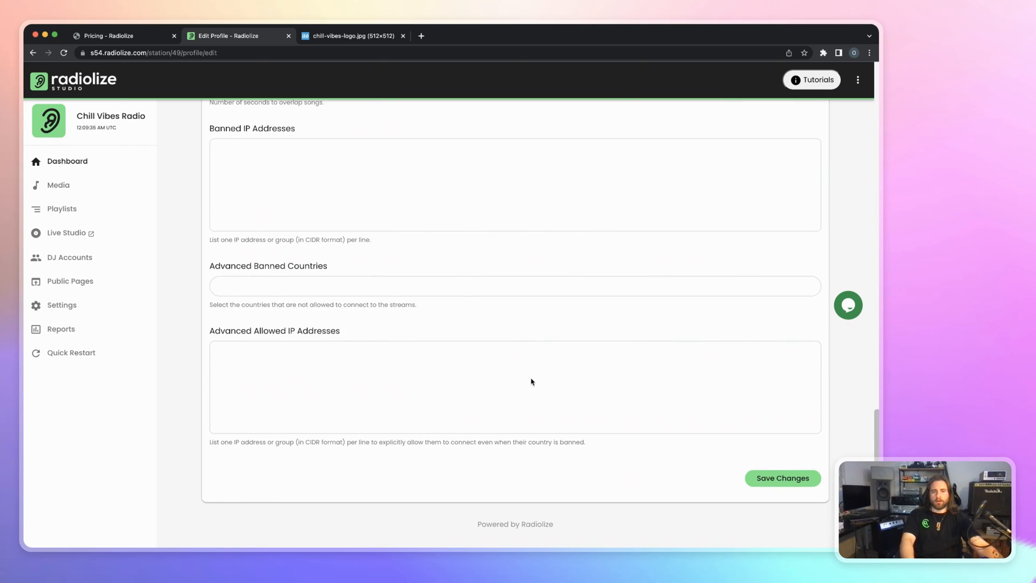
click(783, 478)
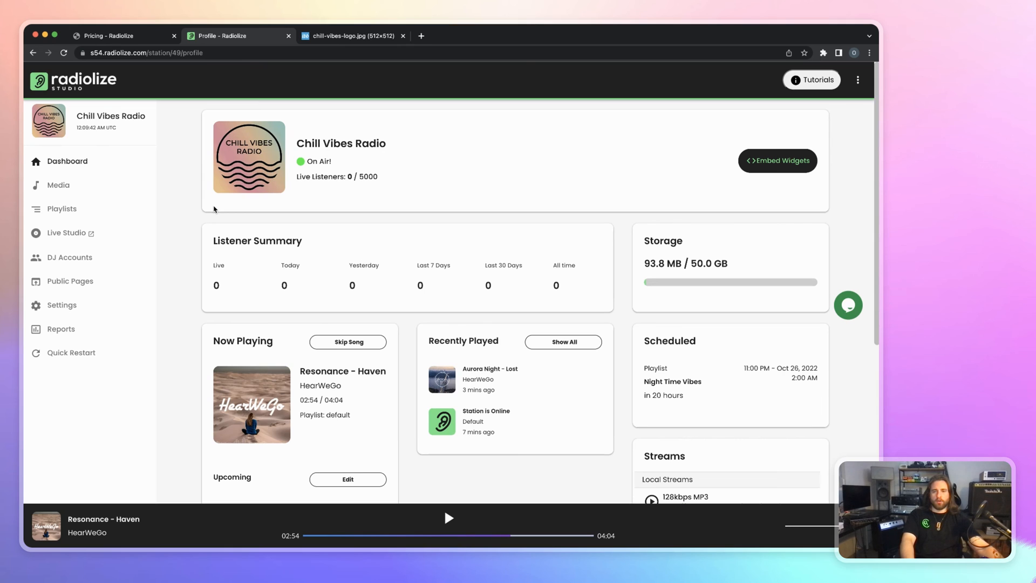
mouse_move(173, 367)
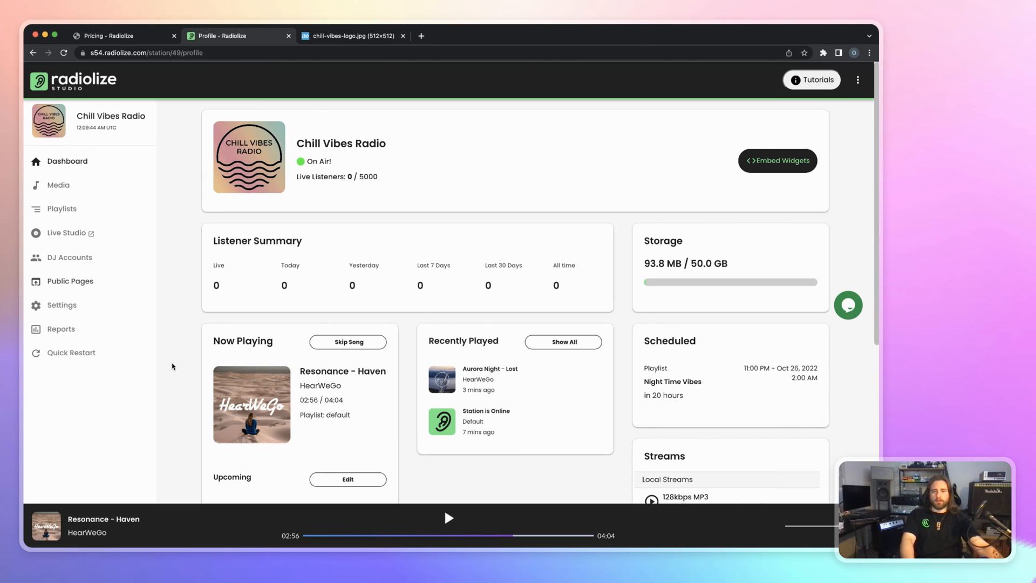
- List all playlists and open, then close unchanged, the default playlist's settings
click(62, 209)
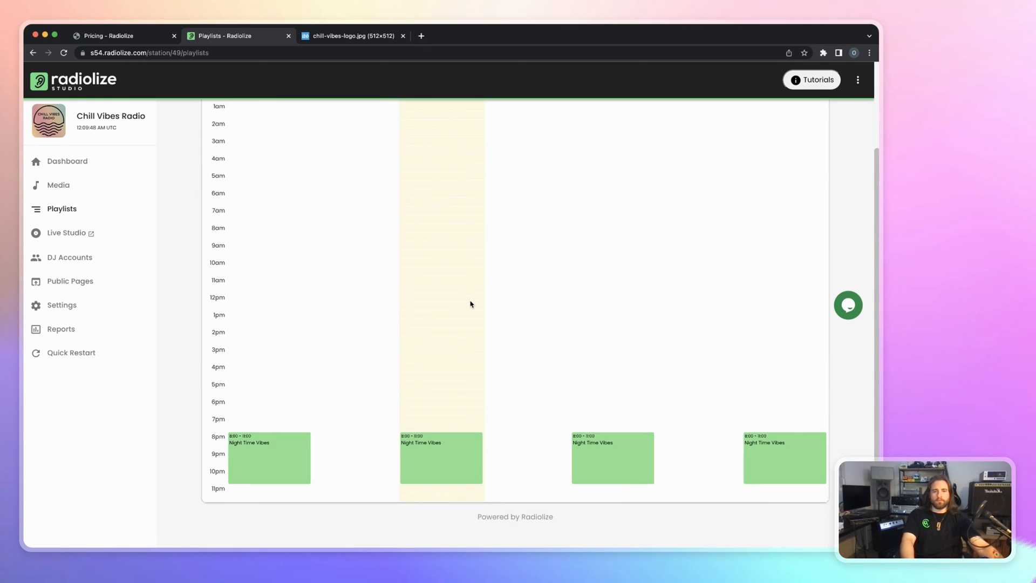
scroll(down, 3)
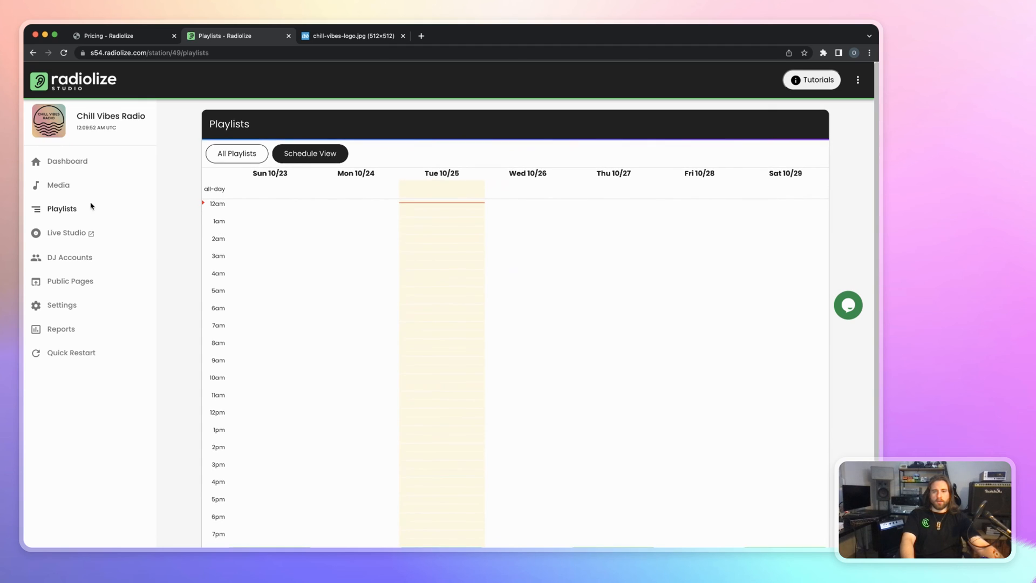
click(237, 154)
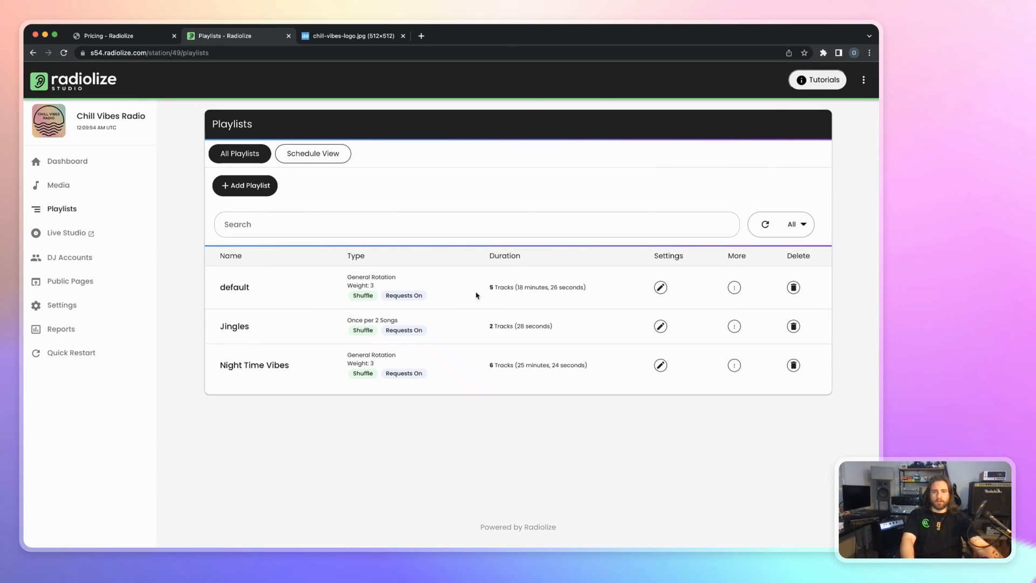
click(660, 286)
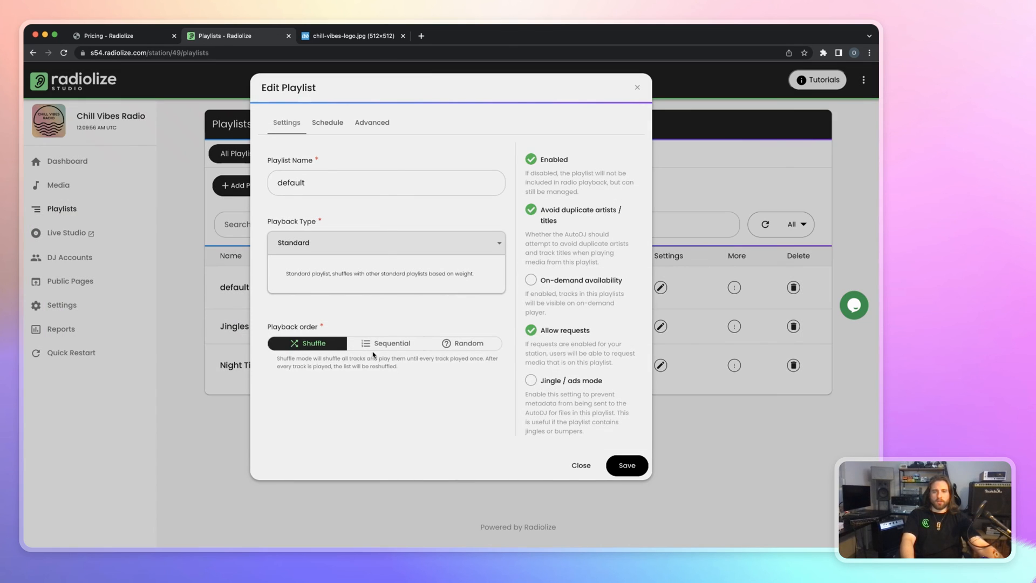
click(581, 466)
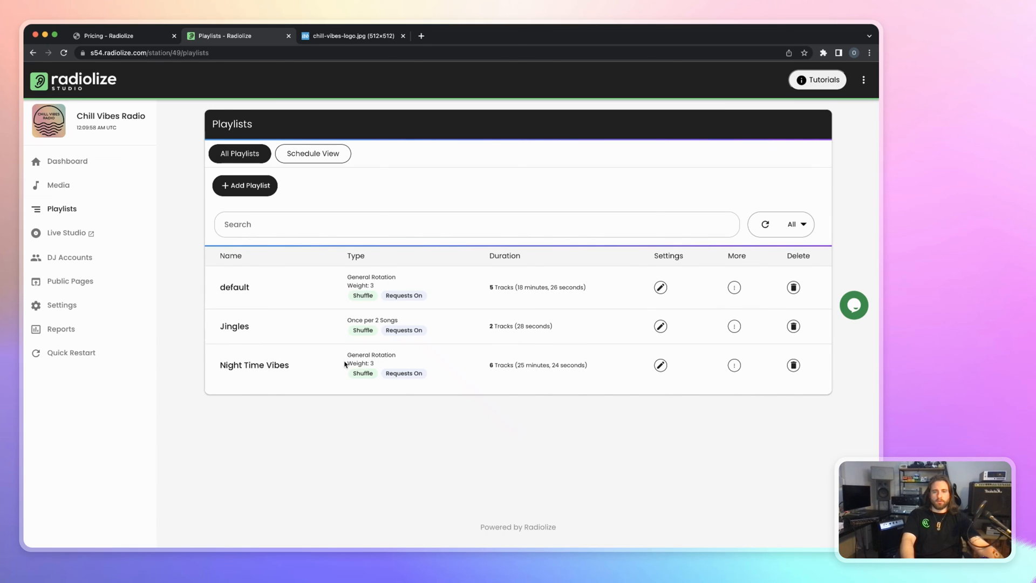
mouse_move(67, 161)
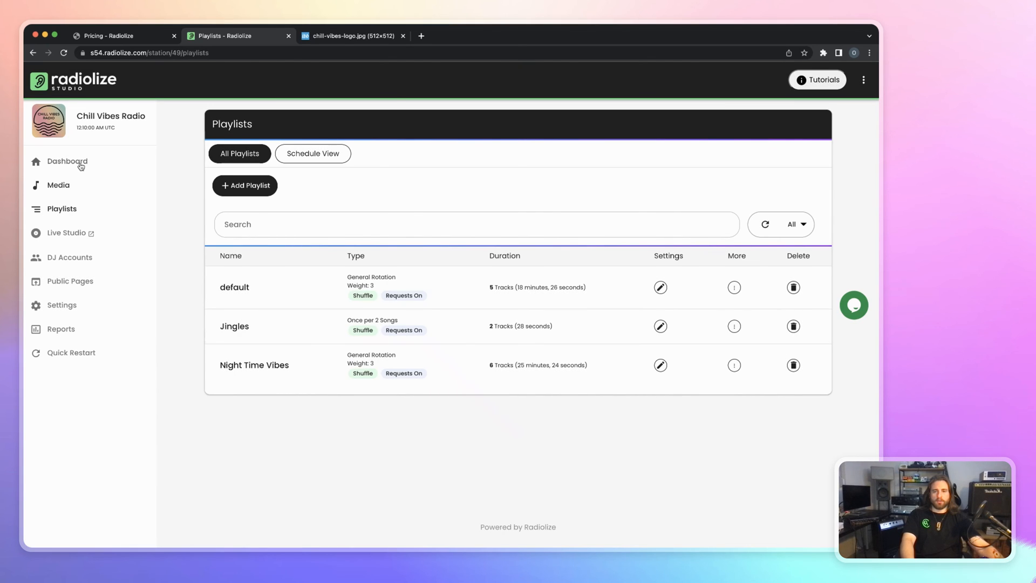
mouse_move(432, 325)
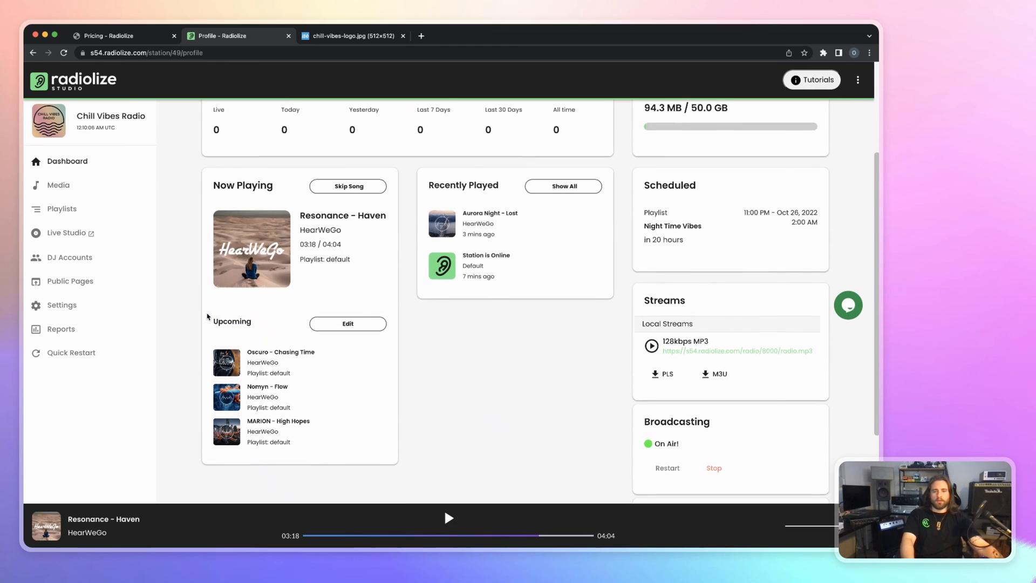
- Quick-restart the Chill Vibes Radio broadcast so jingle1 gets queued
scroll(down, 3)
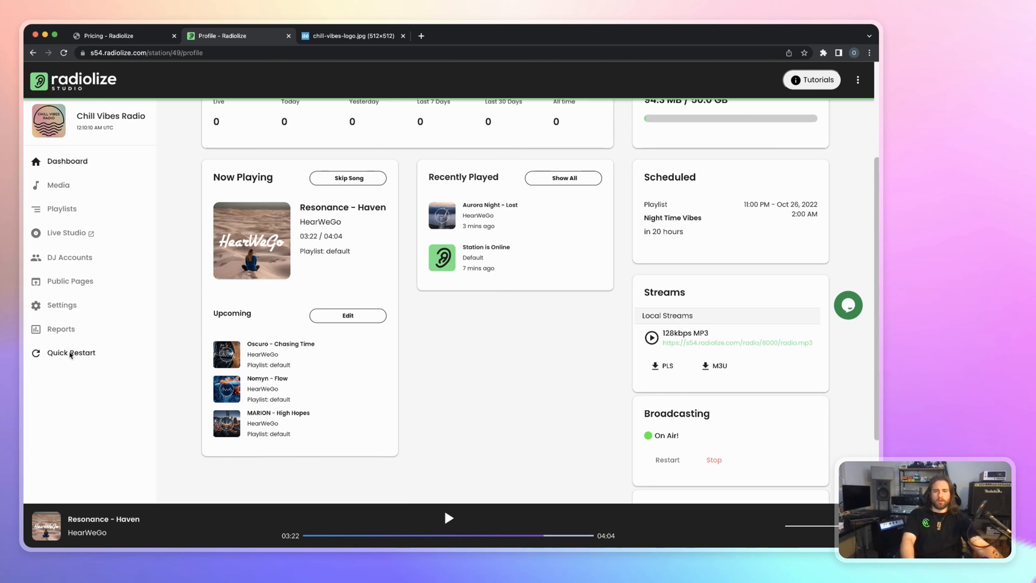
click(70, 352)
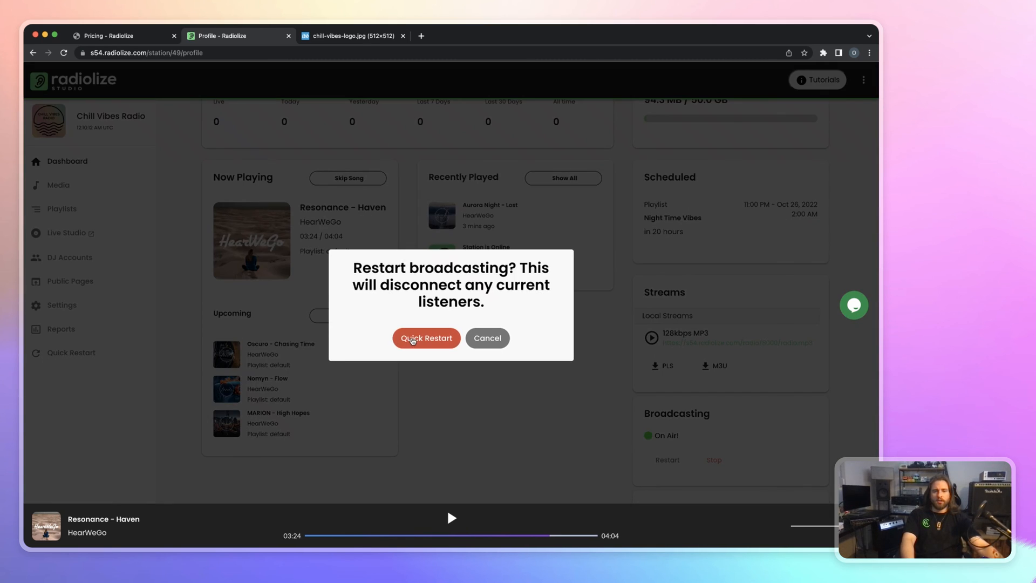
click(427, 338)
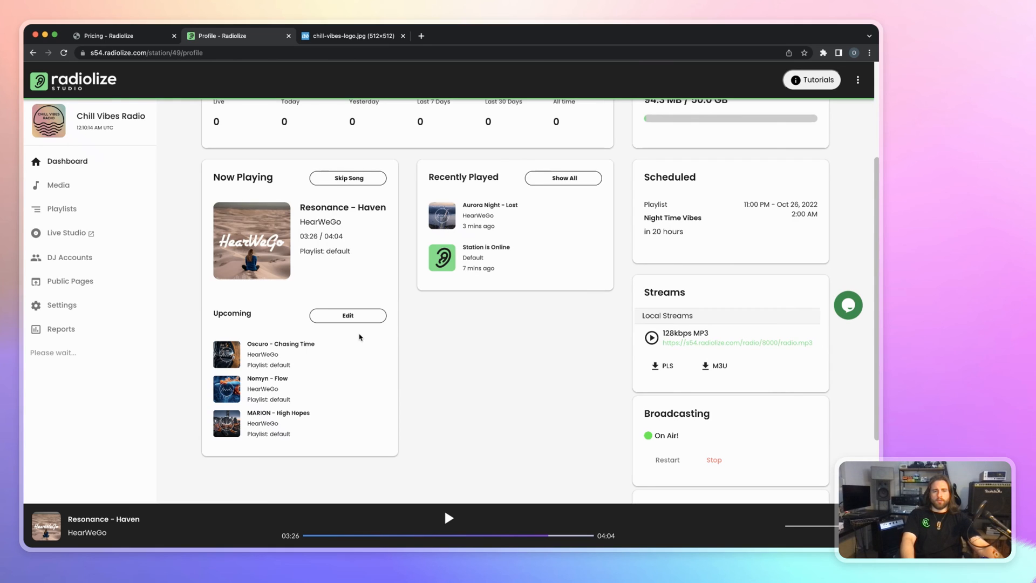
click(667, 460)
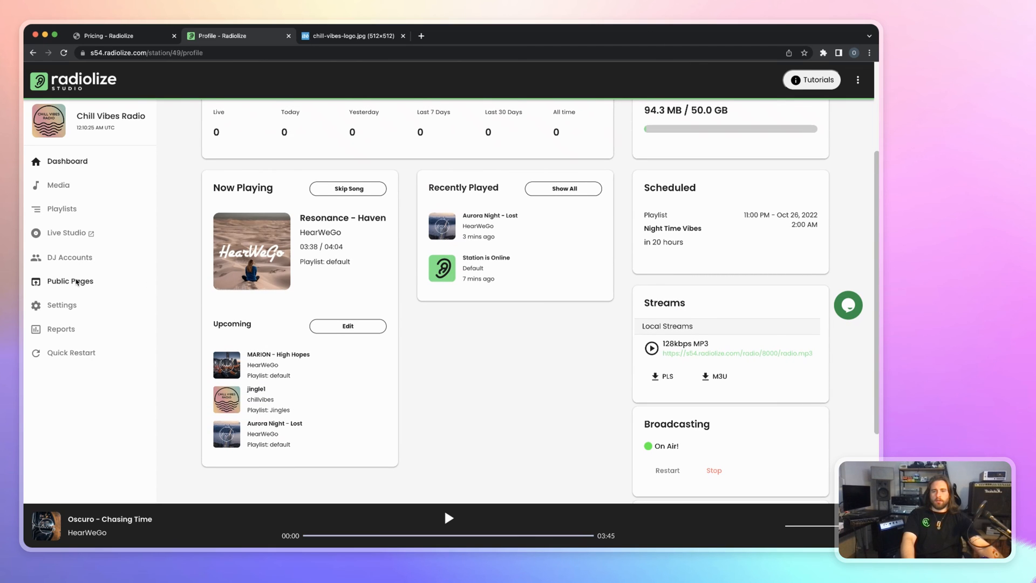
click(70, 281)
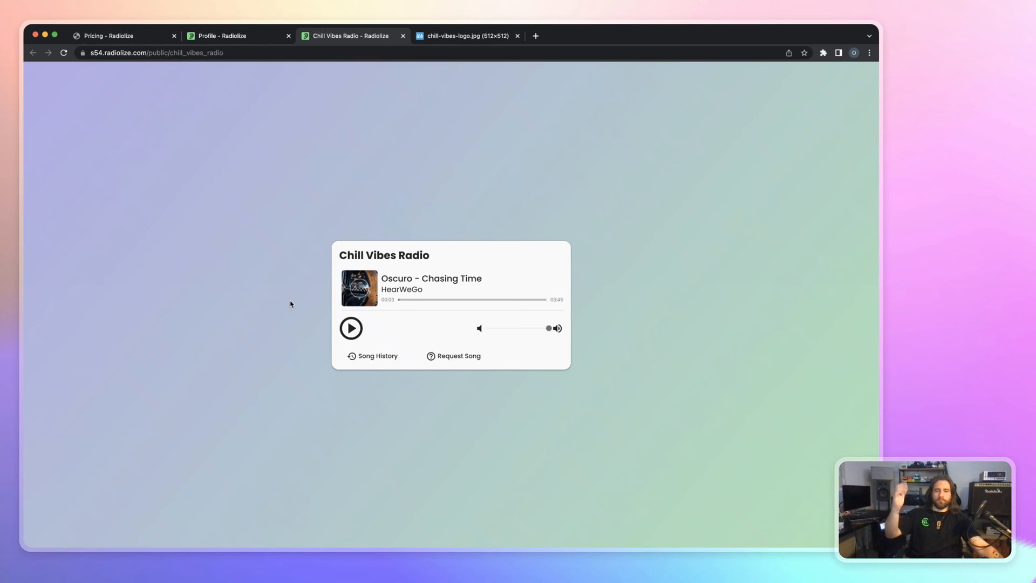
- Play the live stream on the public stream page, then return to the dashboard tab
click(351, 327)
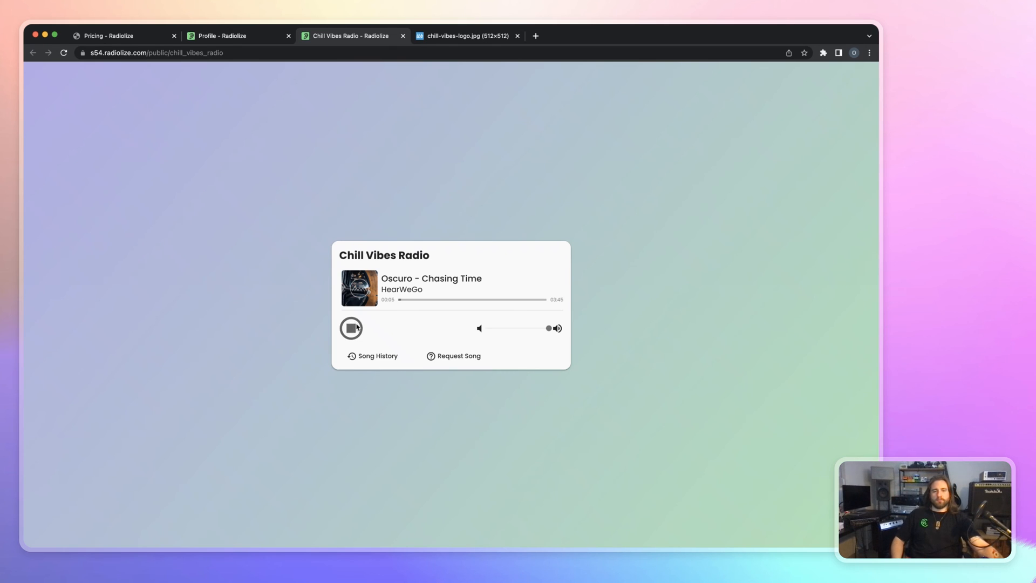
click(350, 329)
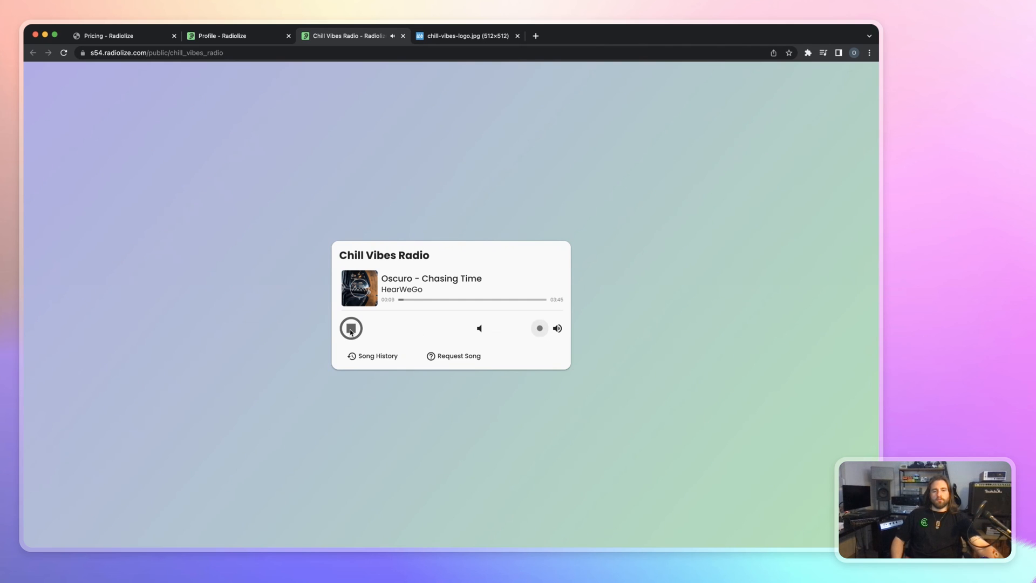
click(373, 355)
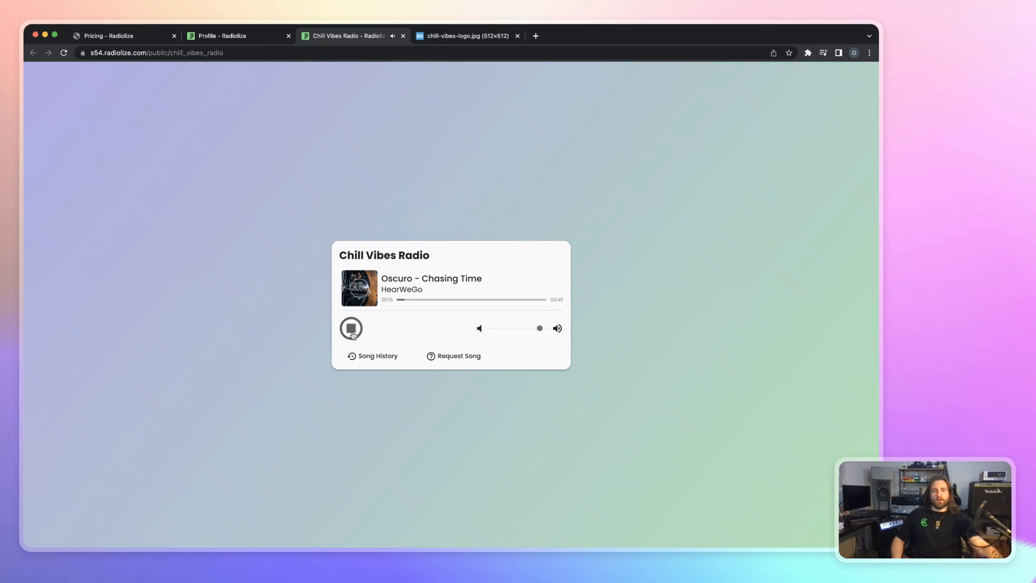
click(221, 35)
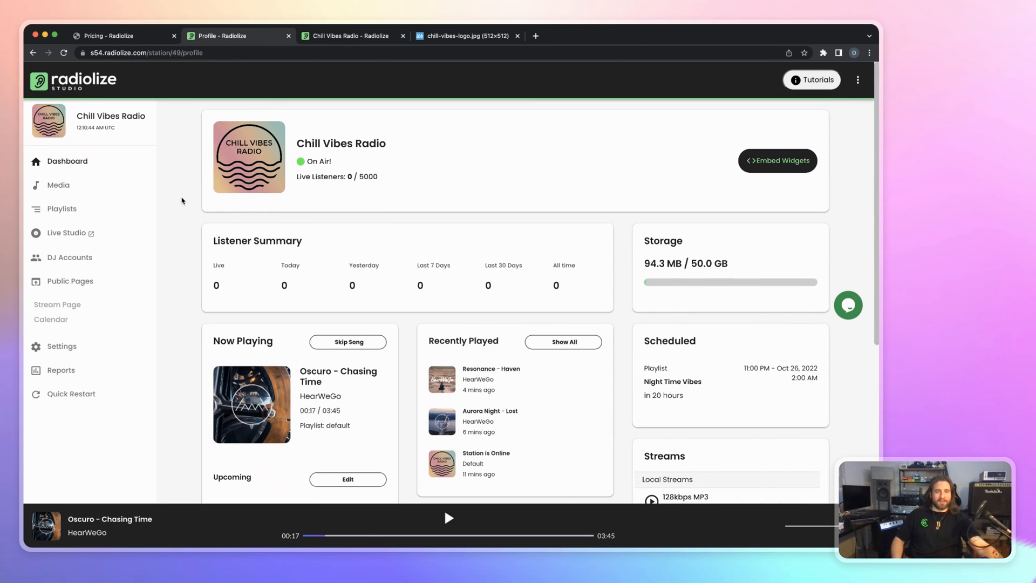
mouse_move(82, 219)
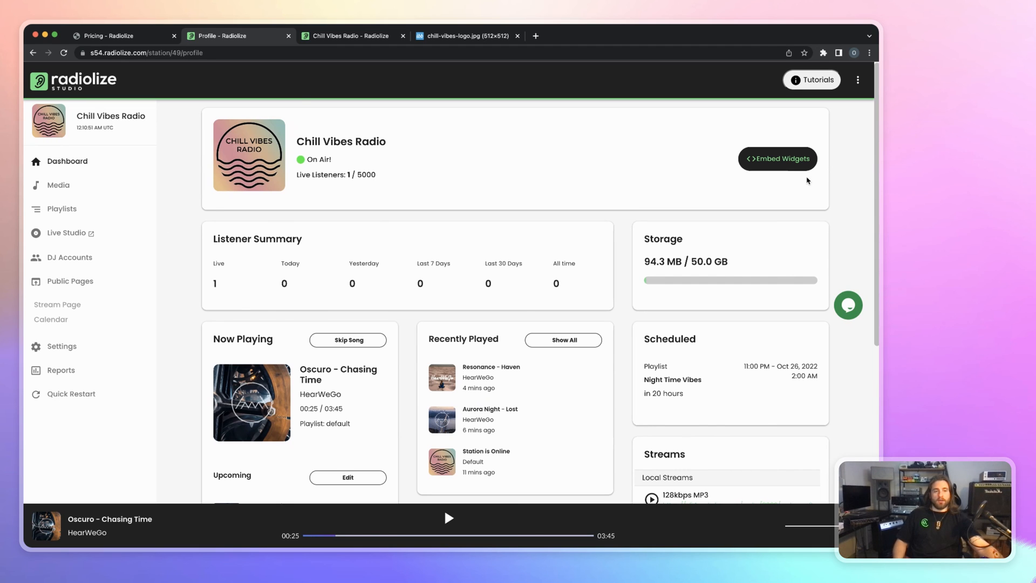
- Show the widget embed code, preview it in the Dark theme, and select the schedule widget
click(778, 159)
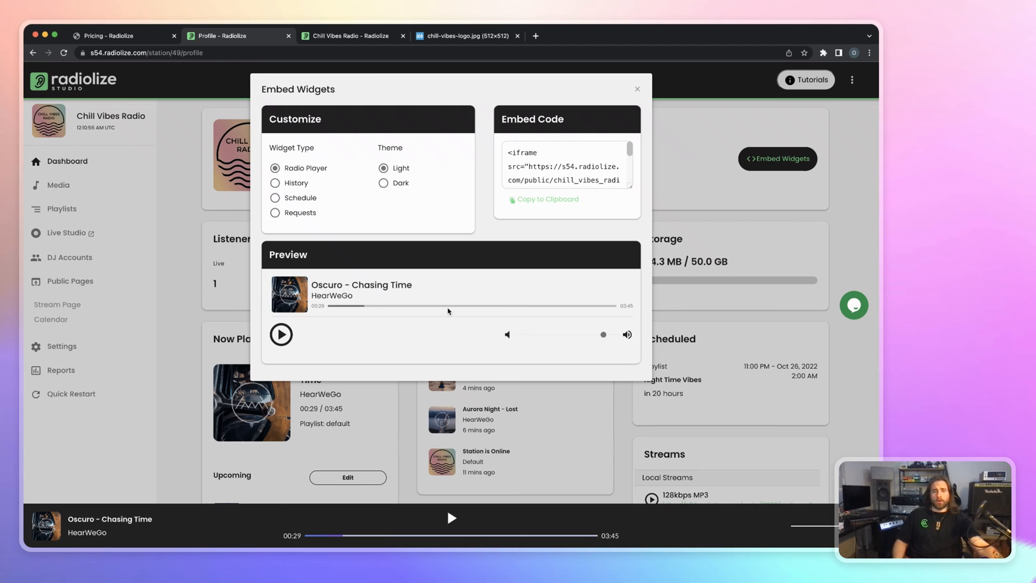
mouse_move(465, 271)
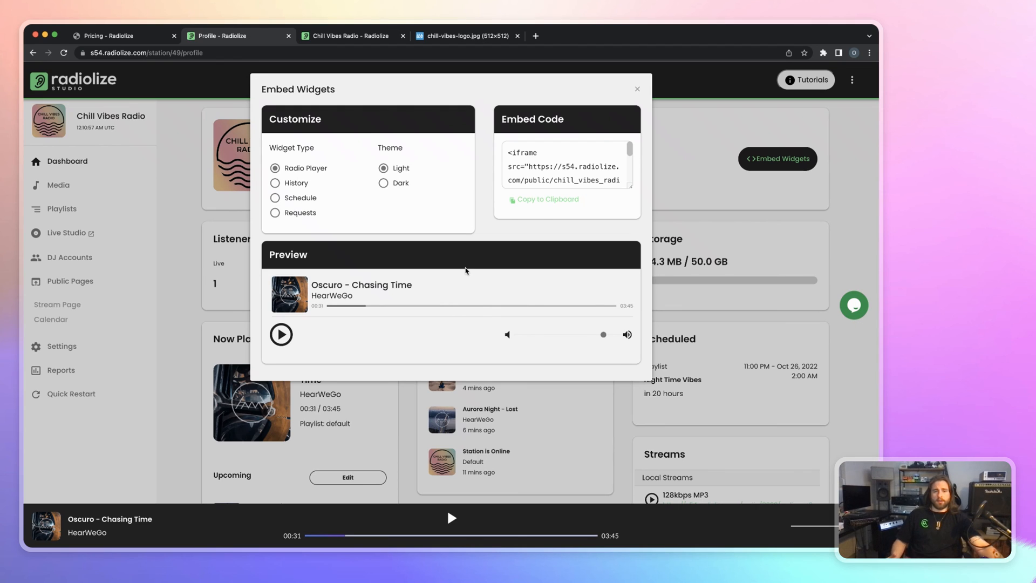
mouse_move(431, 190)
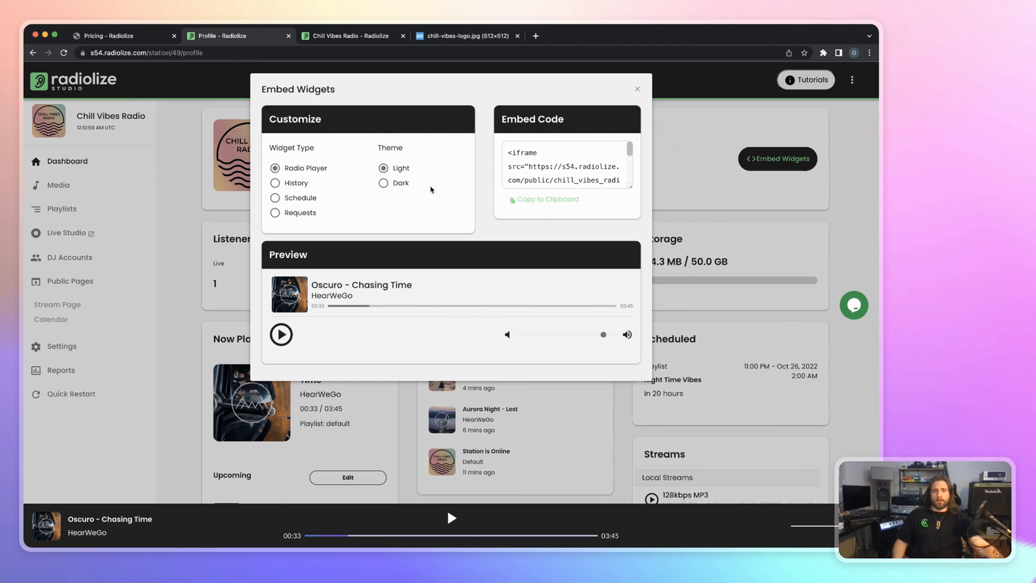
click(383, 183)
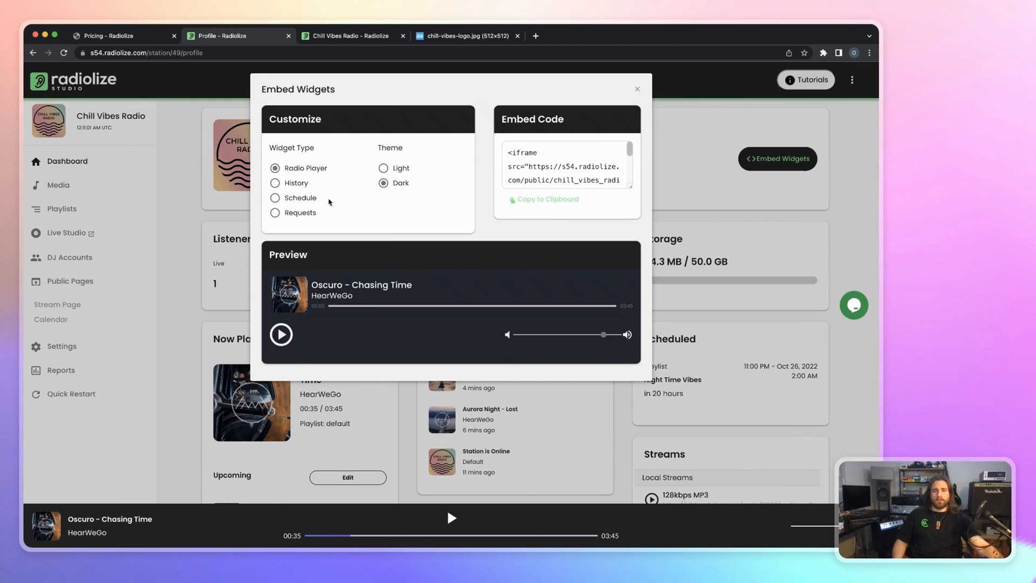
click(636, 89)
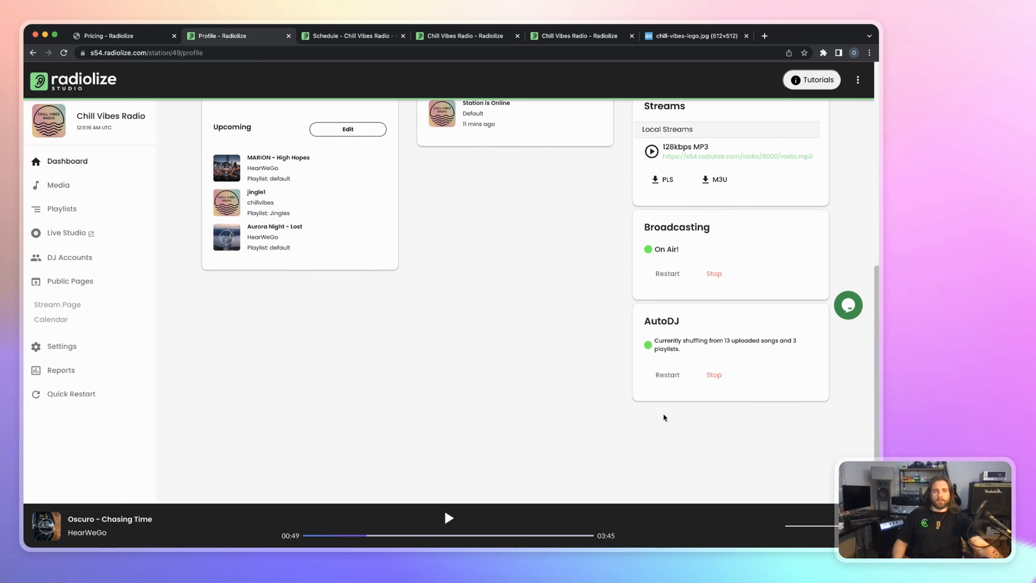
- Scroll the dashboard to view the Streams, Broadcasting and AutoDJ cards
scroll(up, 3)
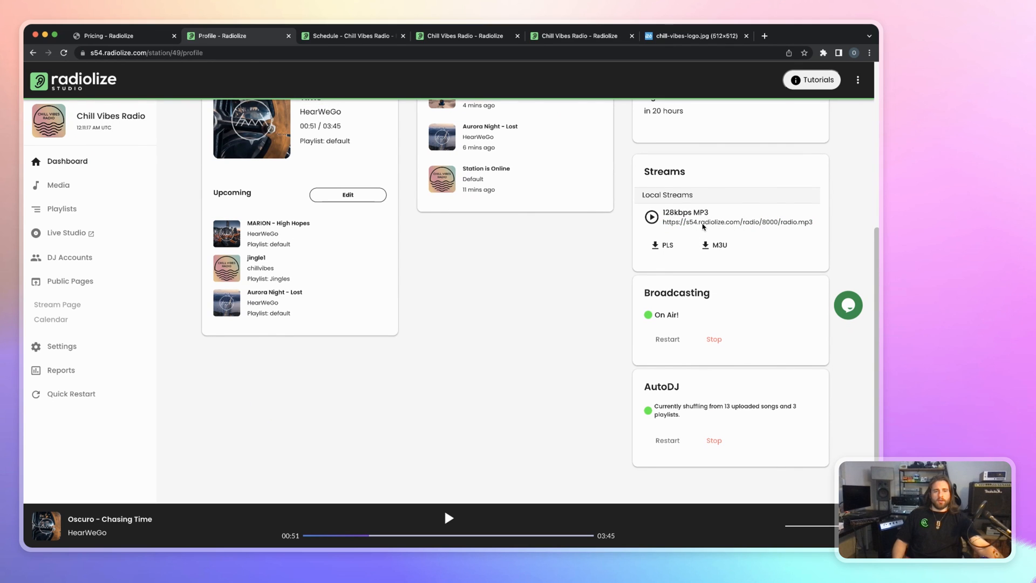